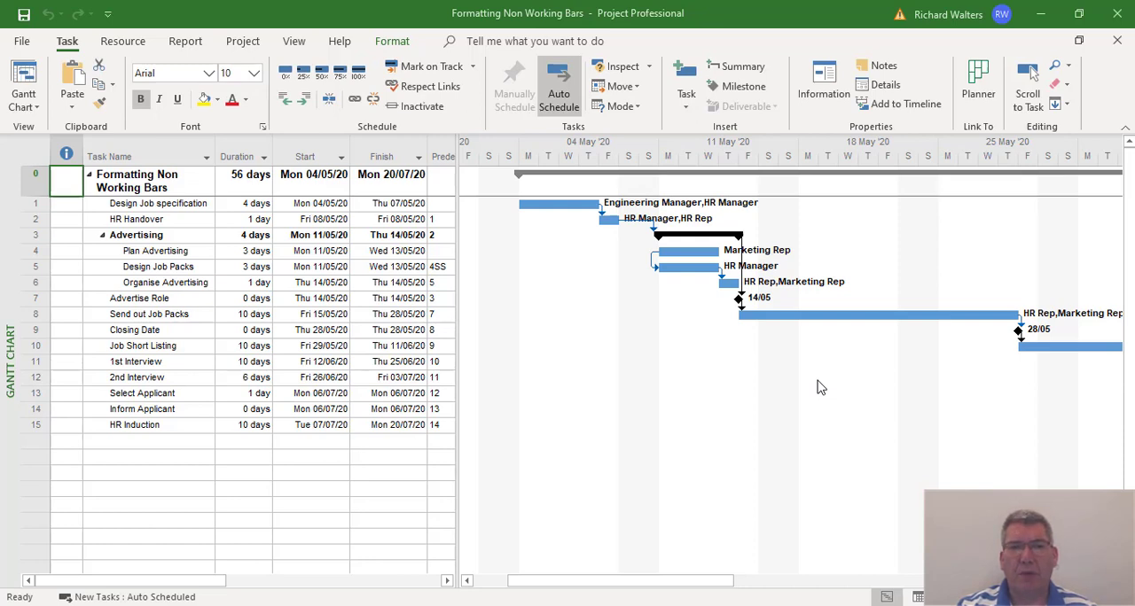
mouse_move(618, 366)
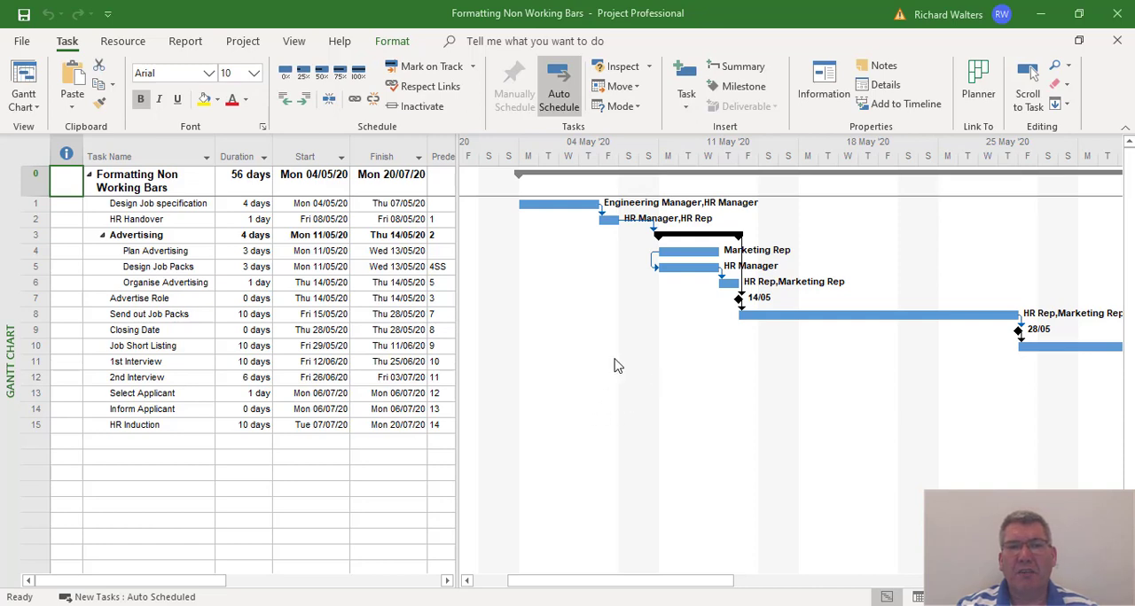
mouse_move(715, 194)
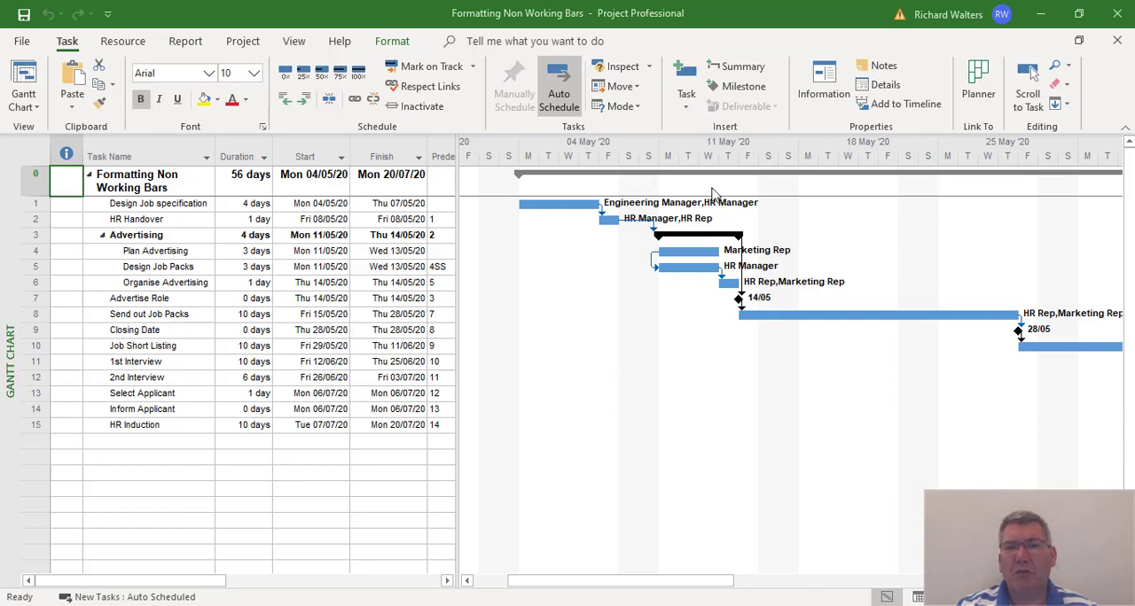
mouse_move(669, 156)
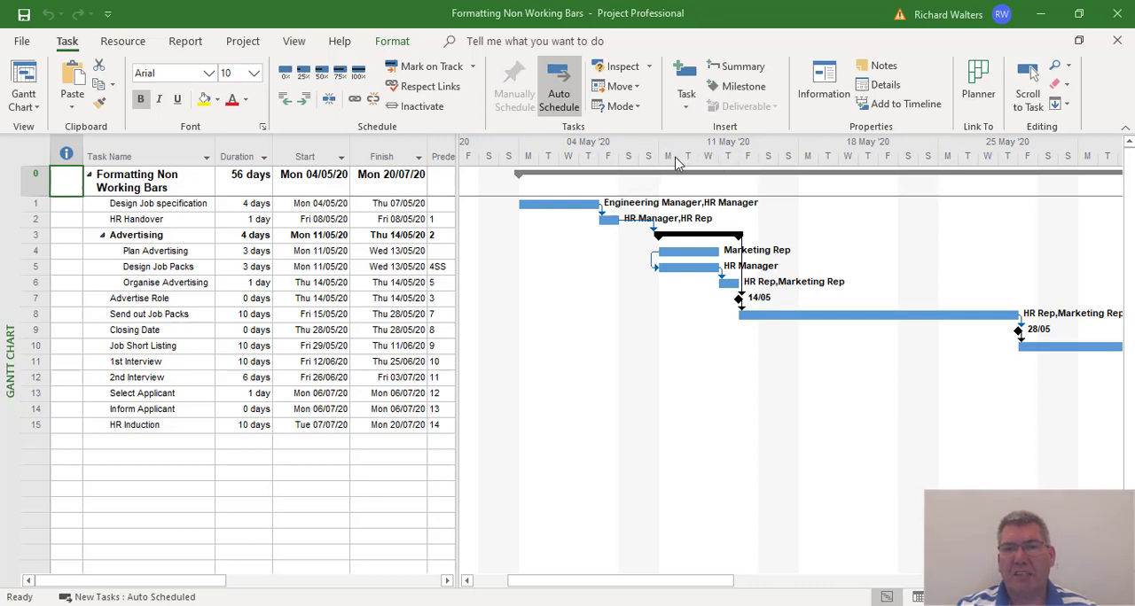
mouse_move(718, 166)
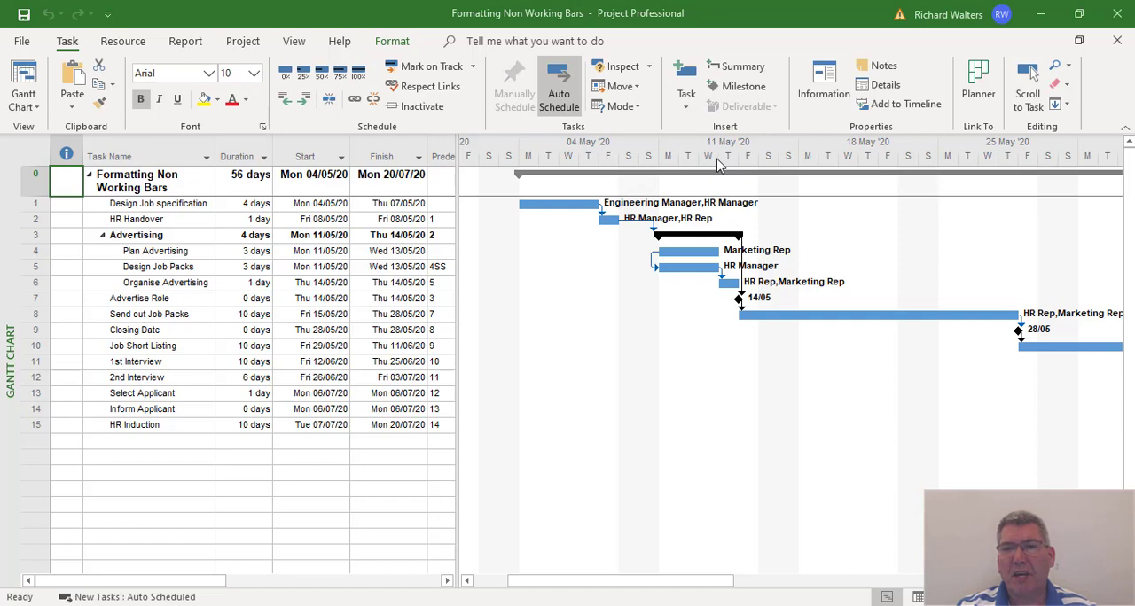
mouse_move(749, 167)
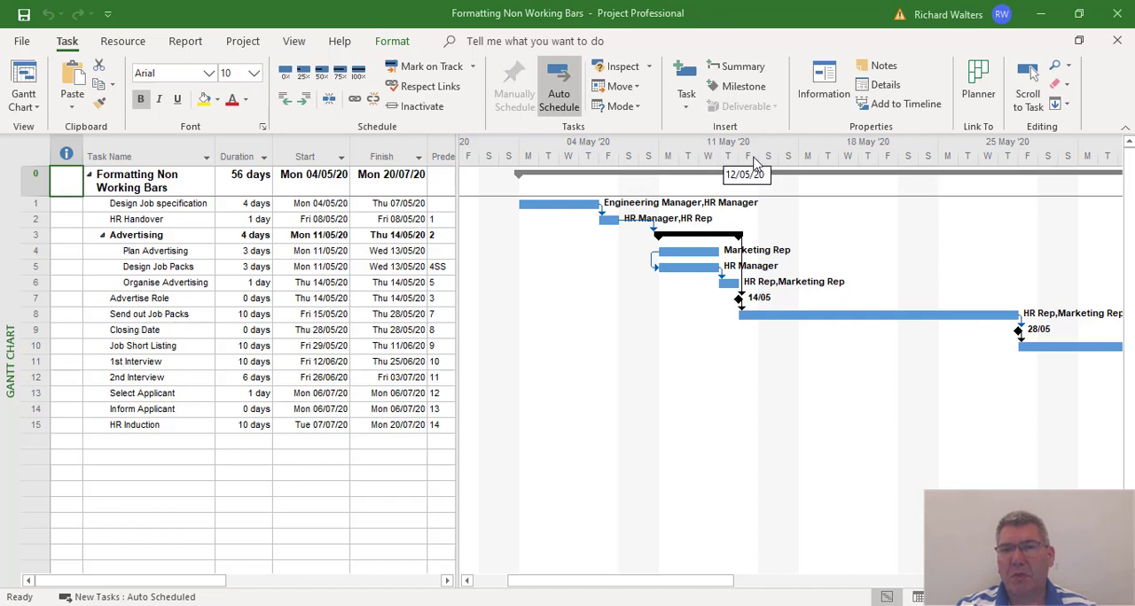
mouse_move(673, 151)
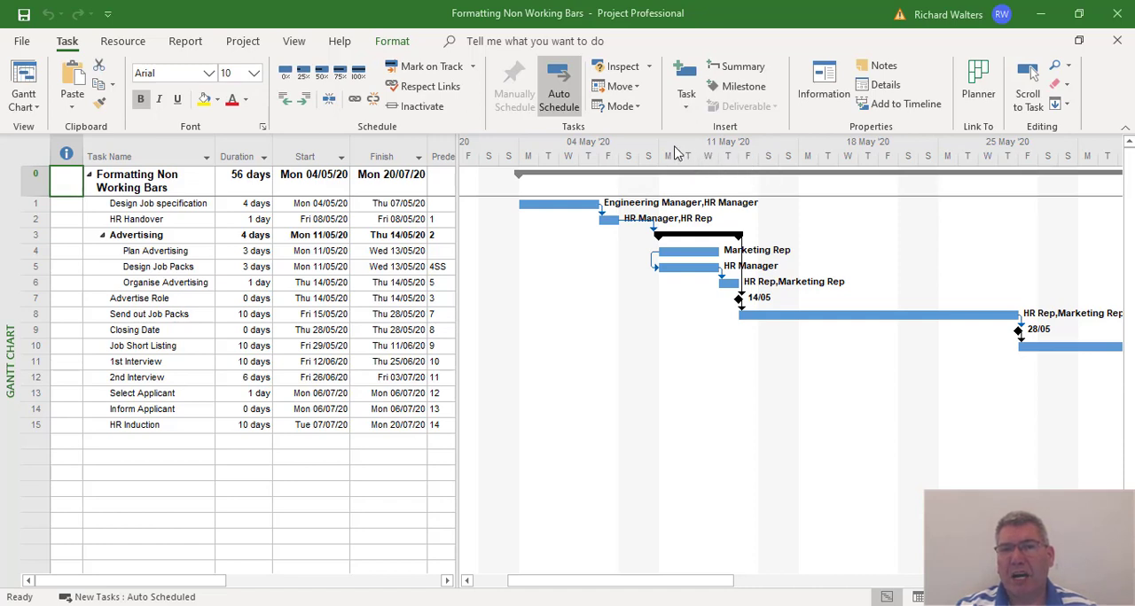
mouse_move(846, 140)
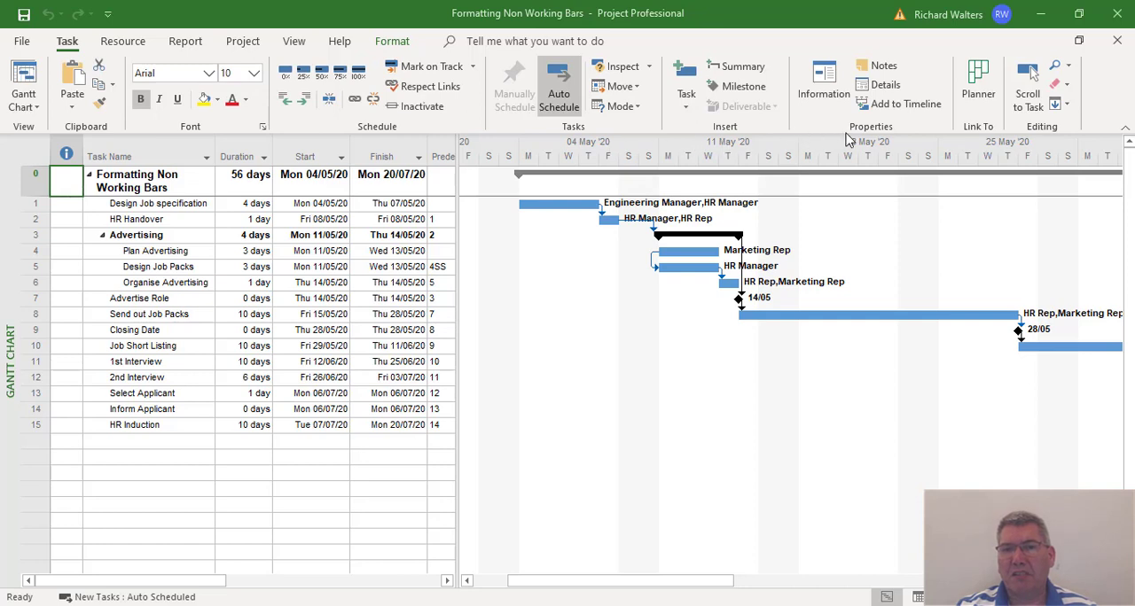
mouse_move(712, 153)
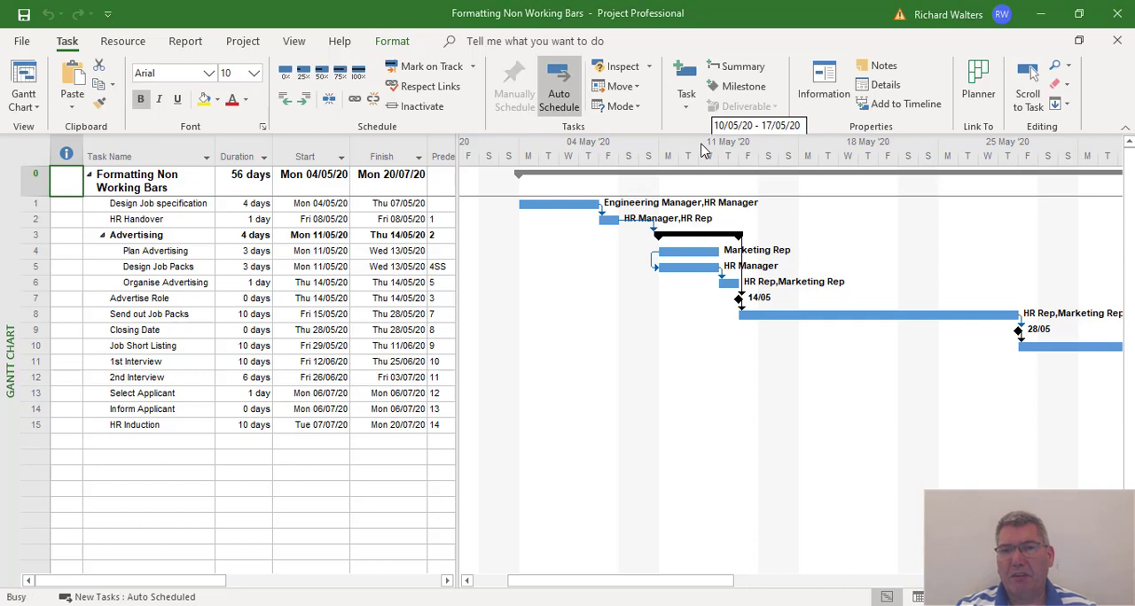
Step: Open the timescale options from the Gantt chart's timescale header
double_click(727, 142)
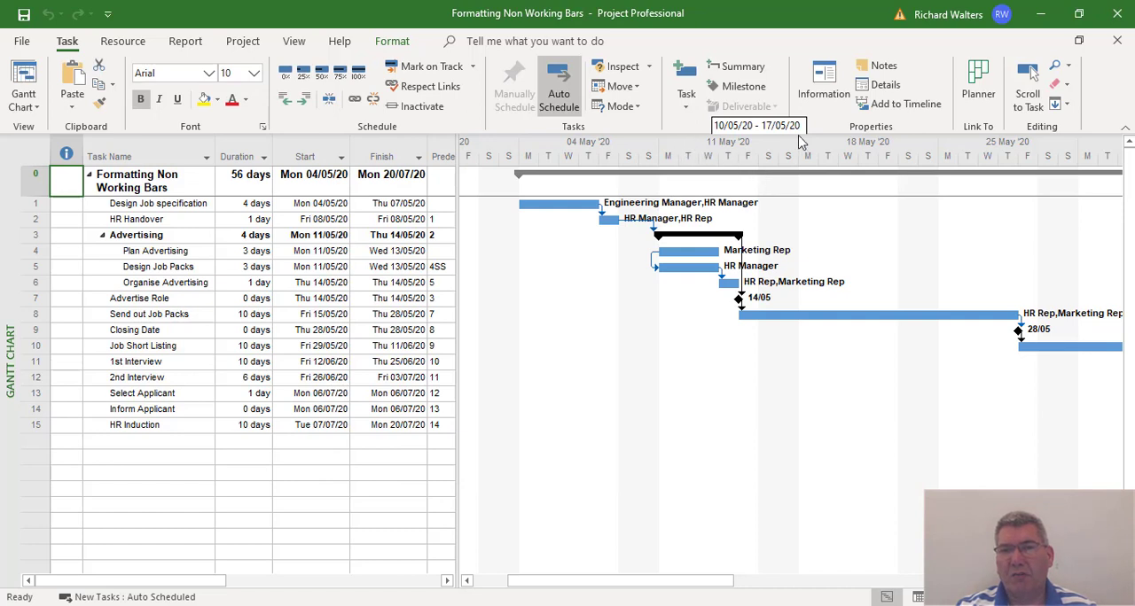
mouse_move(686, 158)
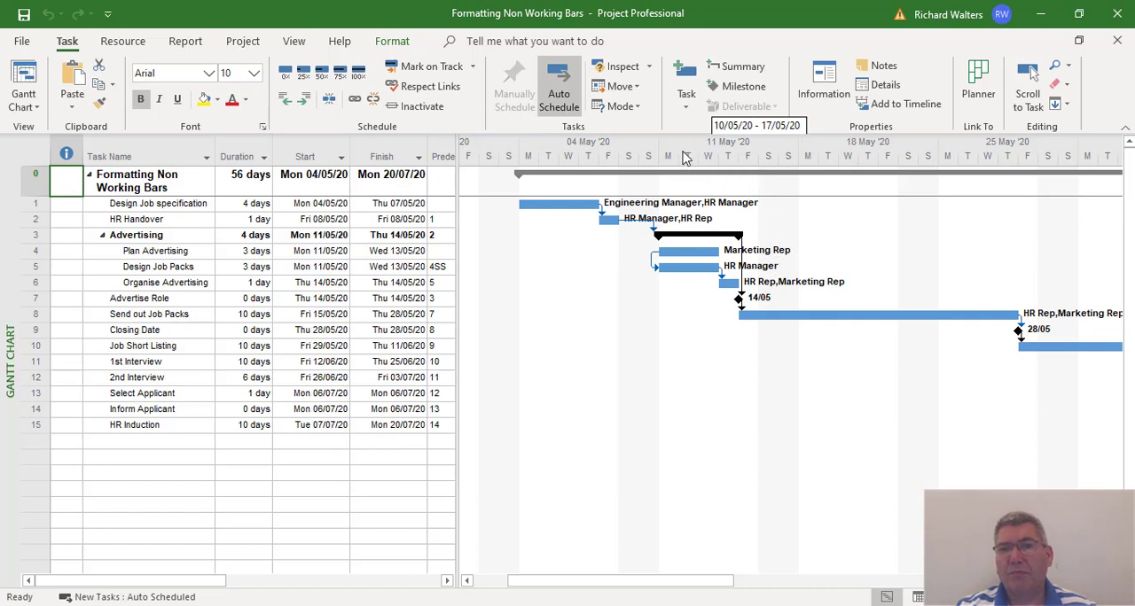
right_click(682, 156)
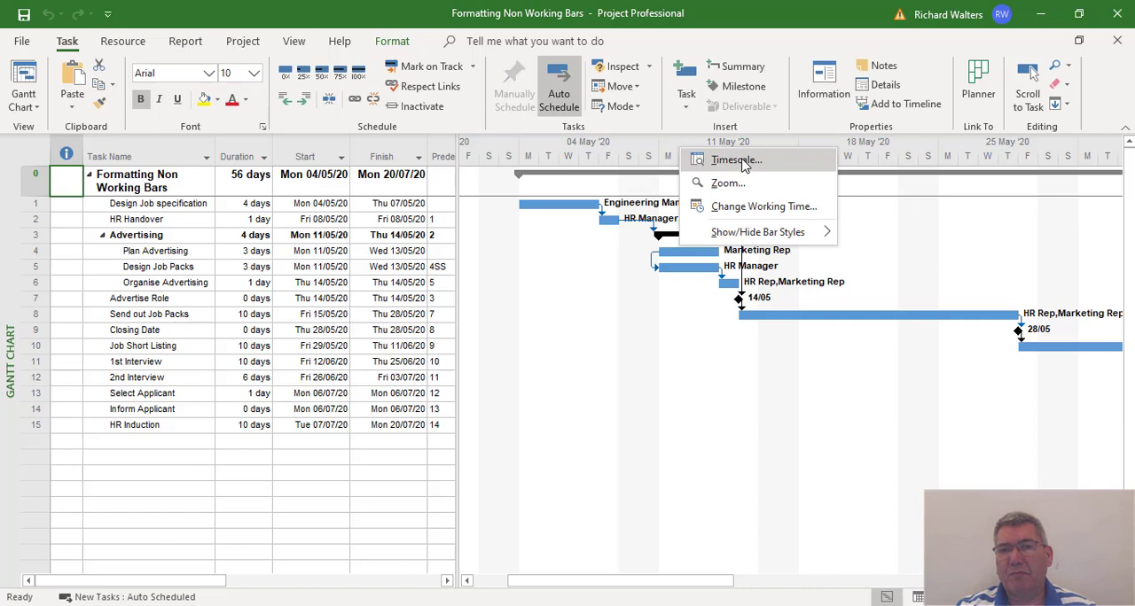
mouse_move(735, 168)
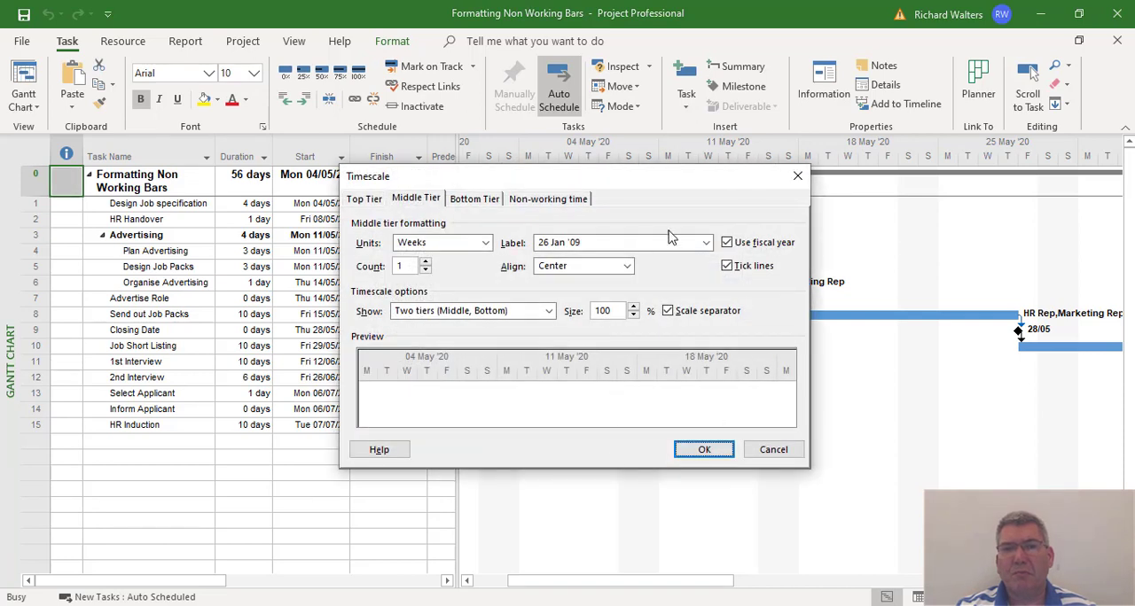
Step: Switch the Timescale dialog to the Non-working time formatting options
left_click(546, 197)
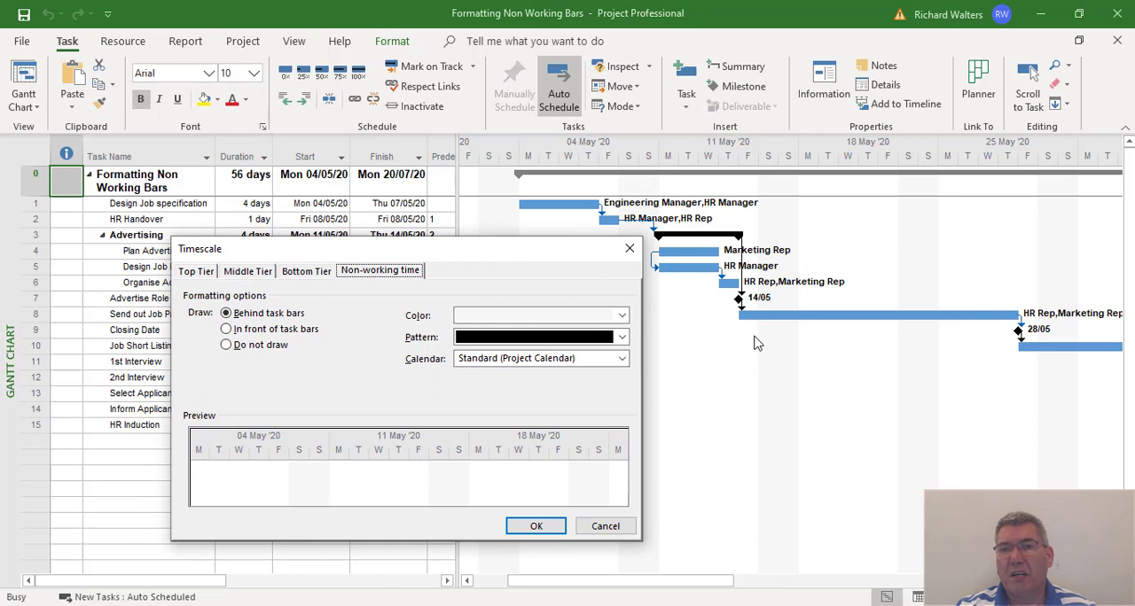
mouse_move(778, 233)
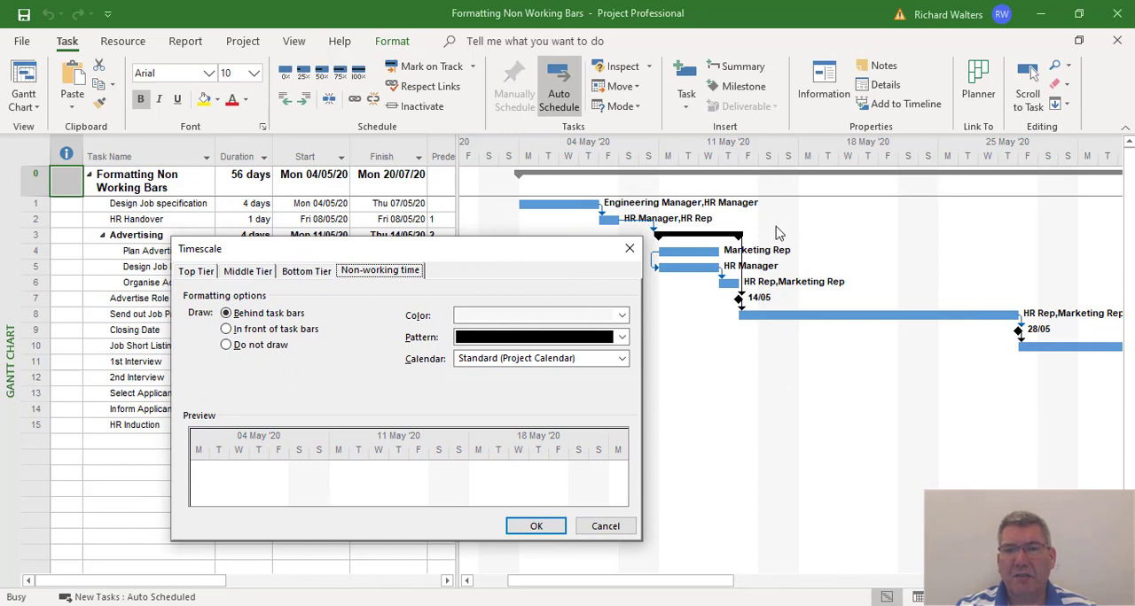
mouse_move(784, 229)
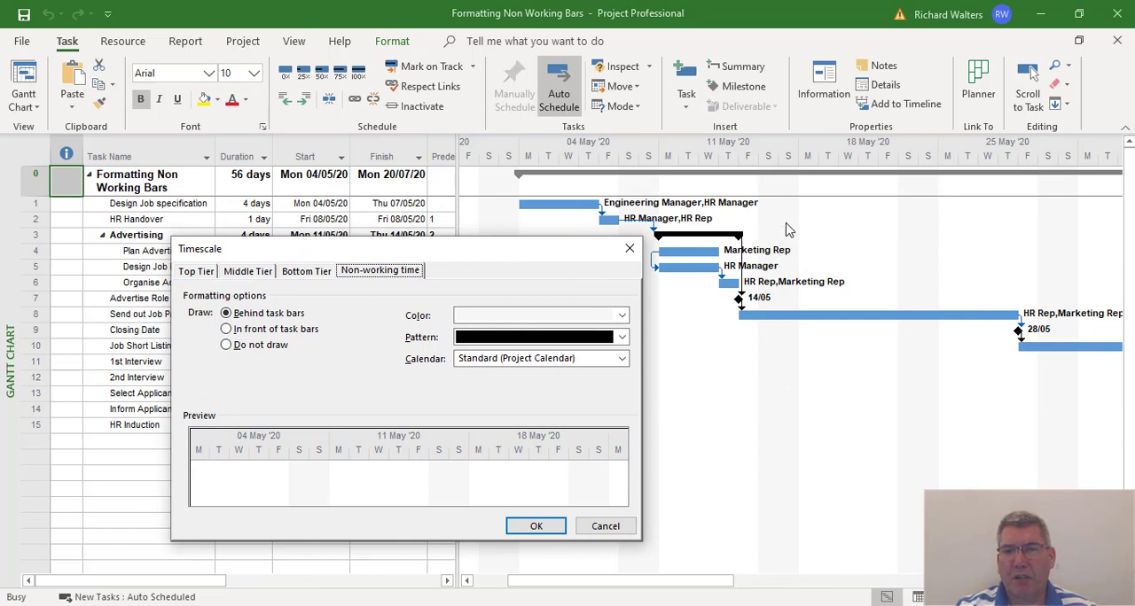
mouse_move(780, 334)
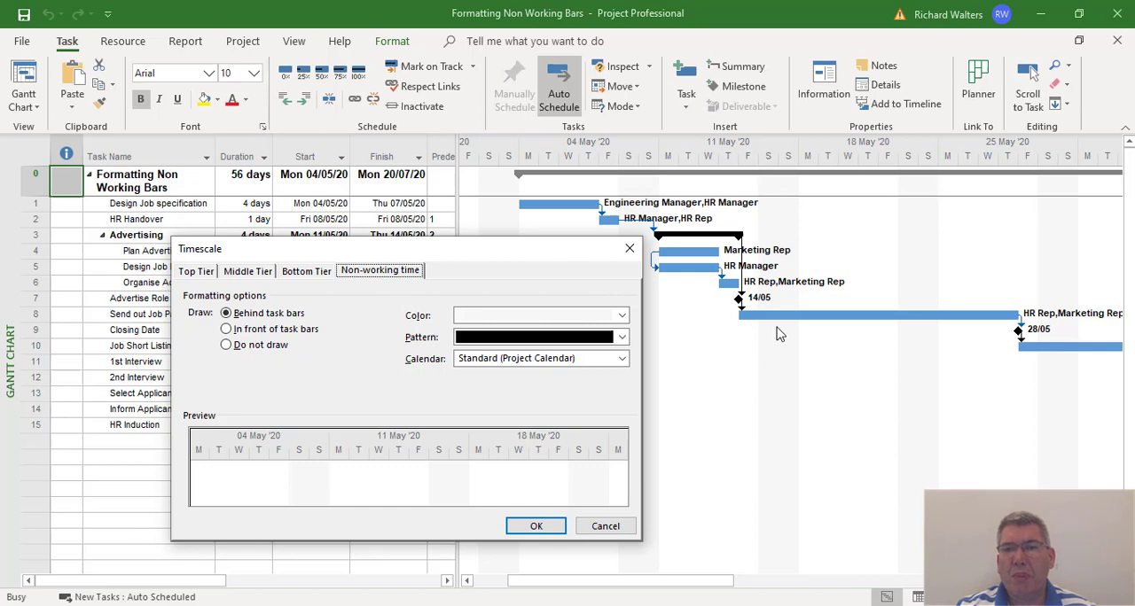
mouse_move(789, 319)
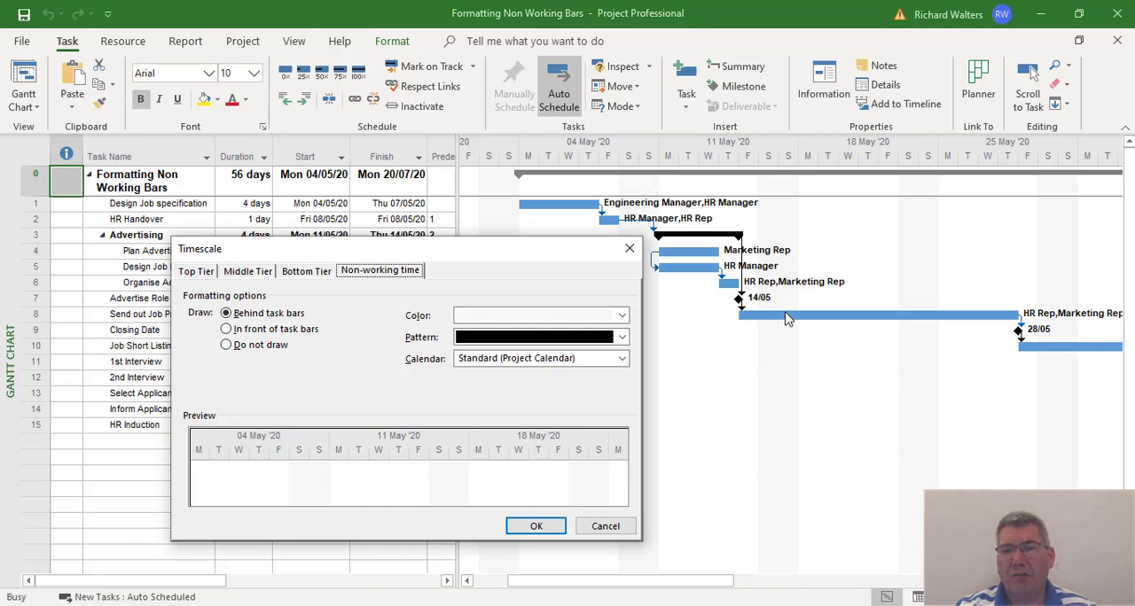
mouse_move(933, 319)
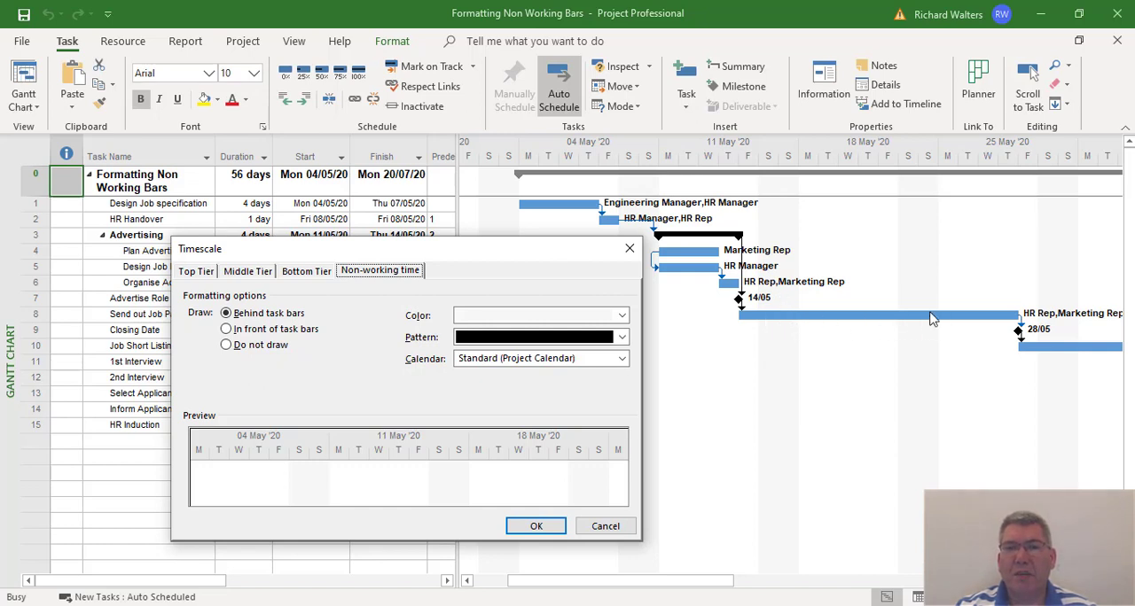
mouse_move(767, 322)
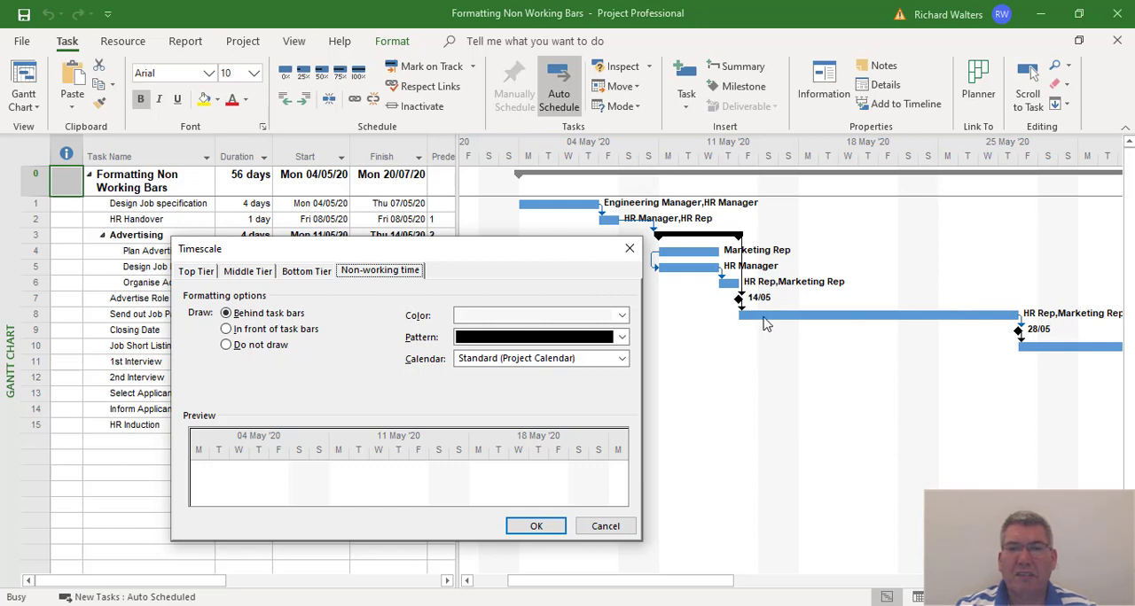
mouse_move(1008, 322)
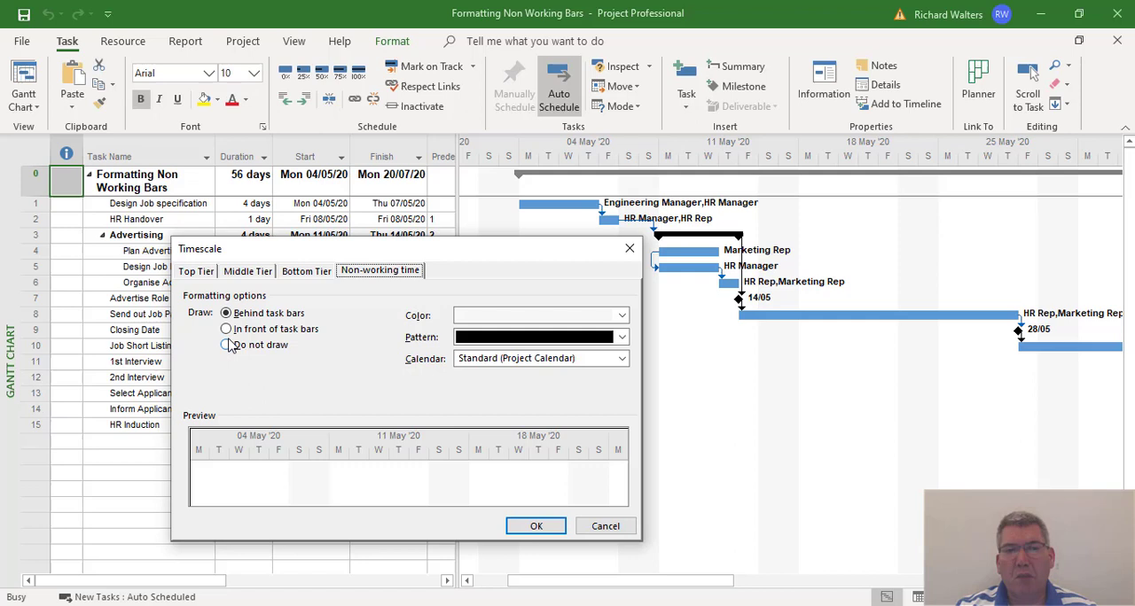
Step: Choose 'In front of task bars' as the draw option for non-working time
left_click(226, 329)
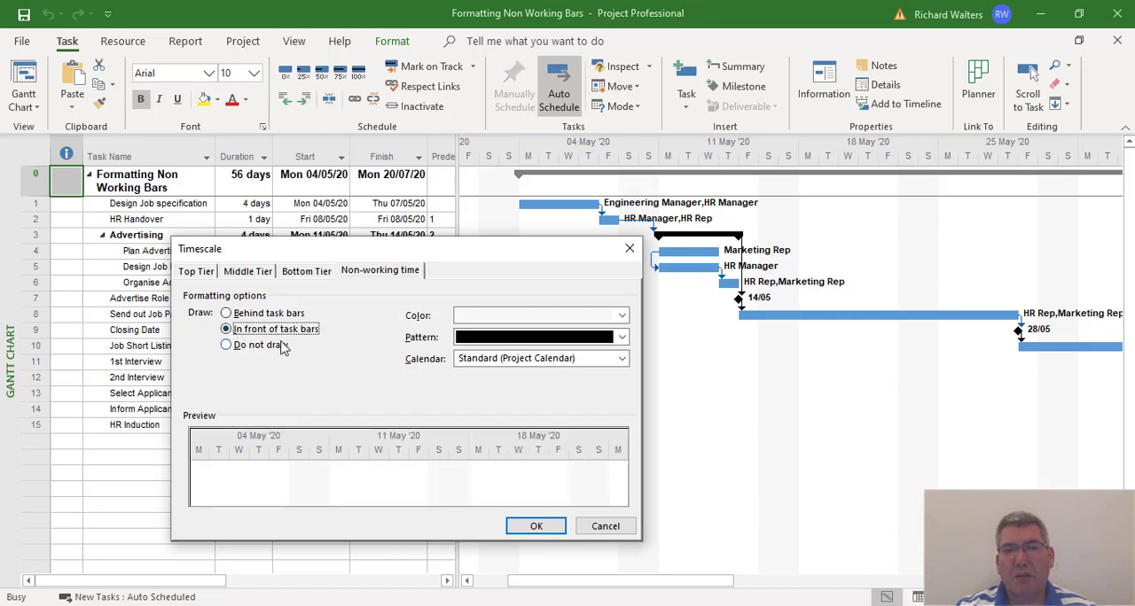
mouse_move(751, 316)
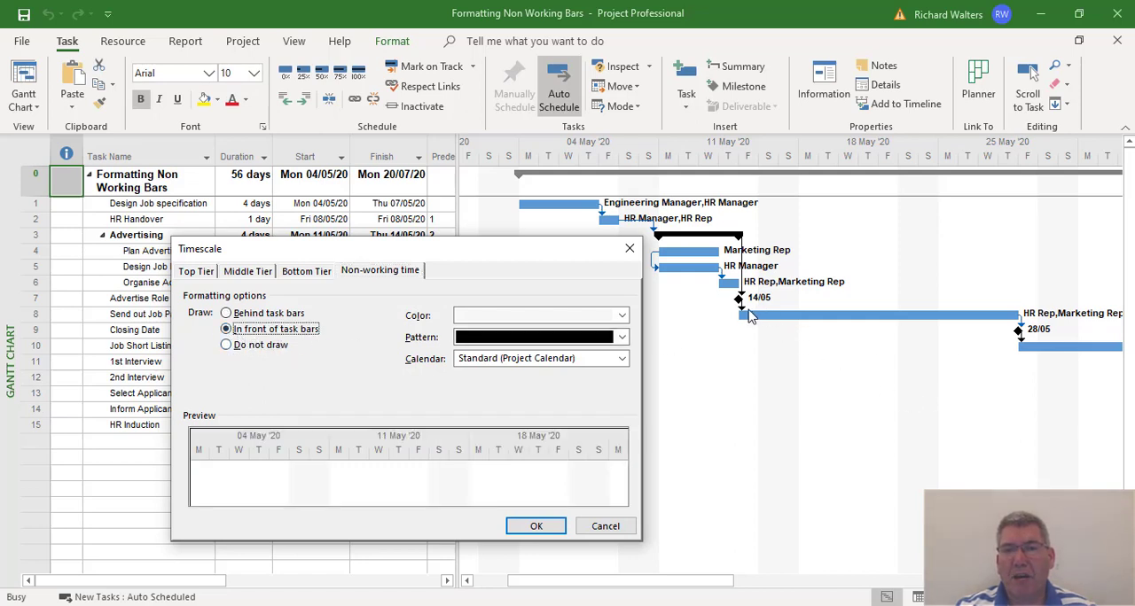
mouse_move(758, 324)
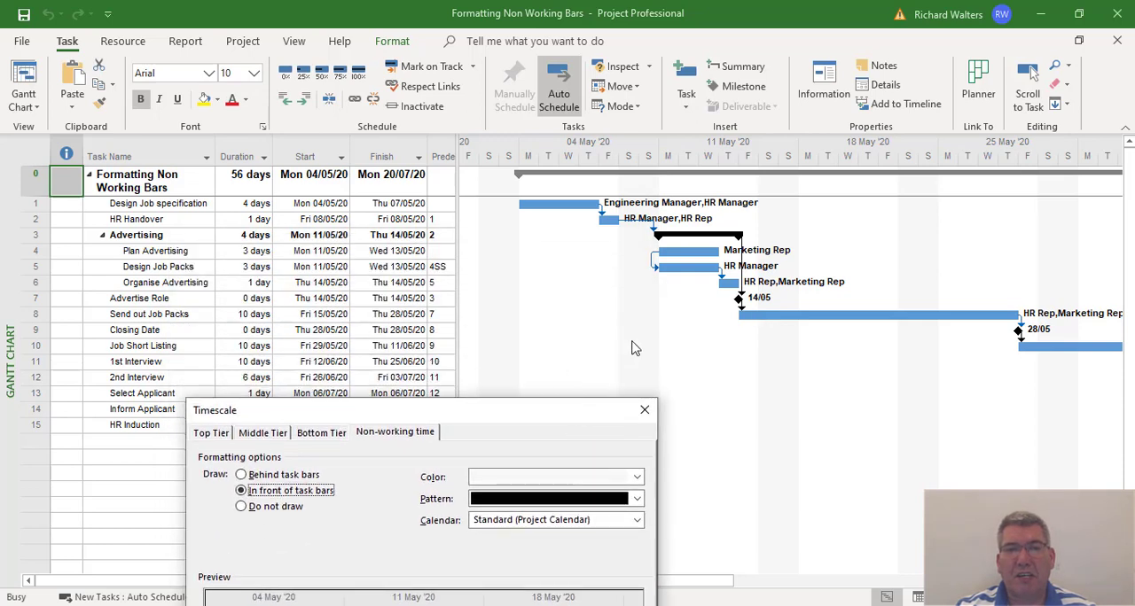
mouse_move(696, 328)
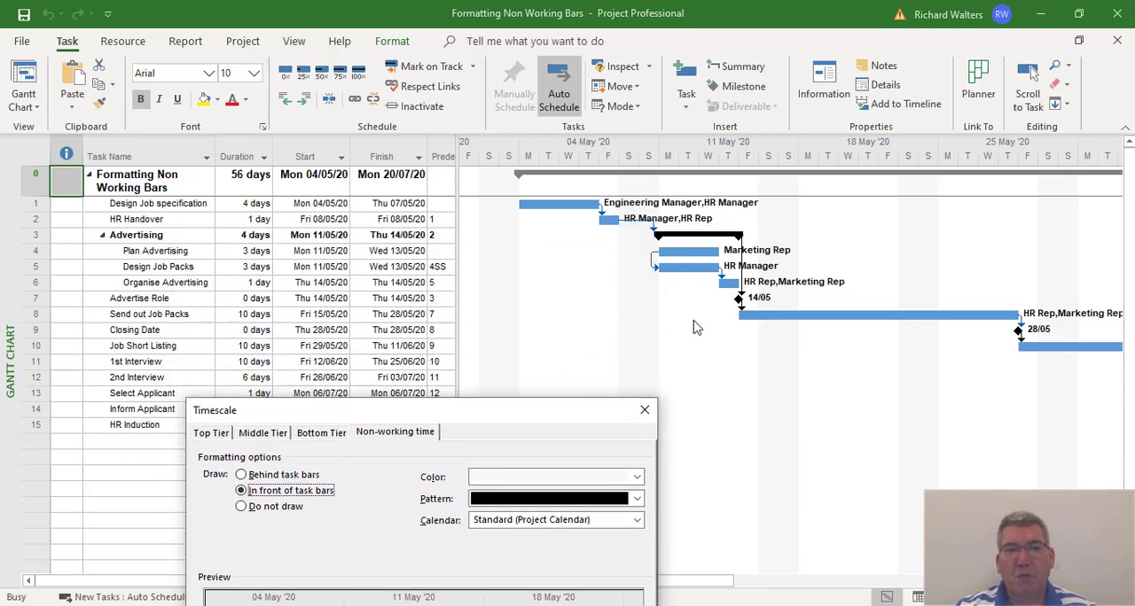
mouse_move(842, 330)
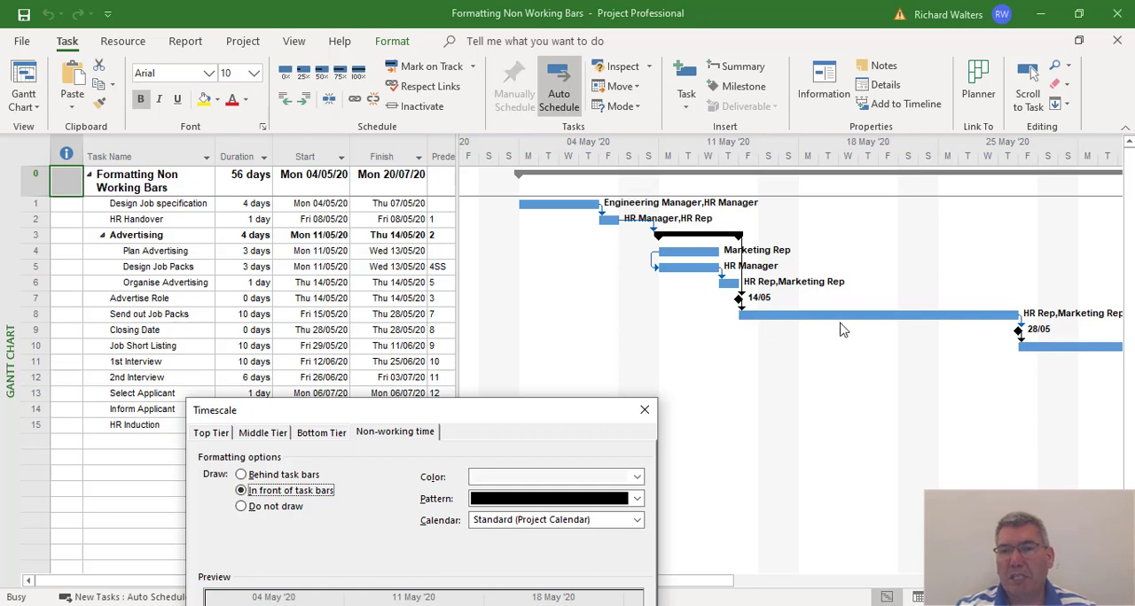
mouse_move(1000, 324)
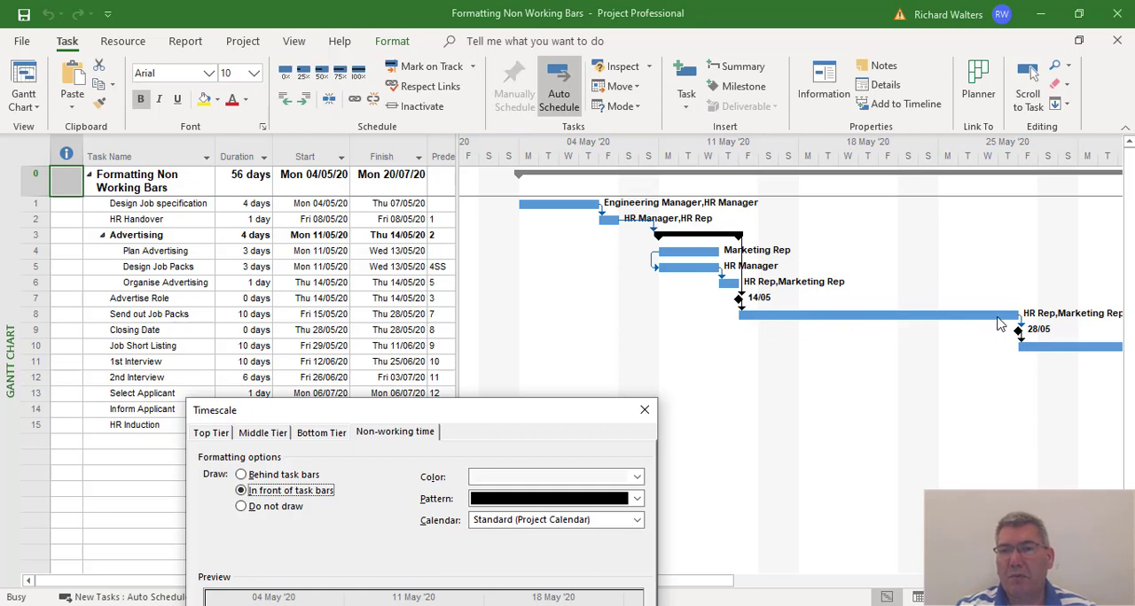
mouse_move(782, 308)
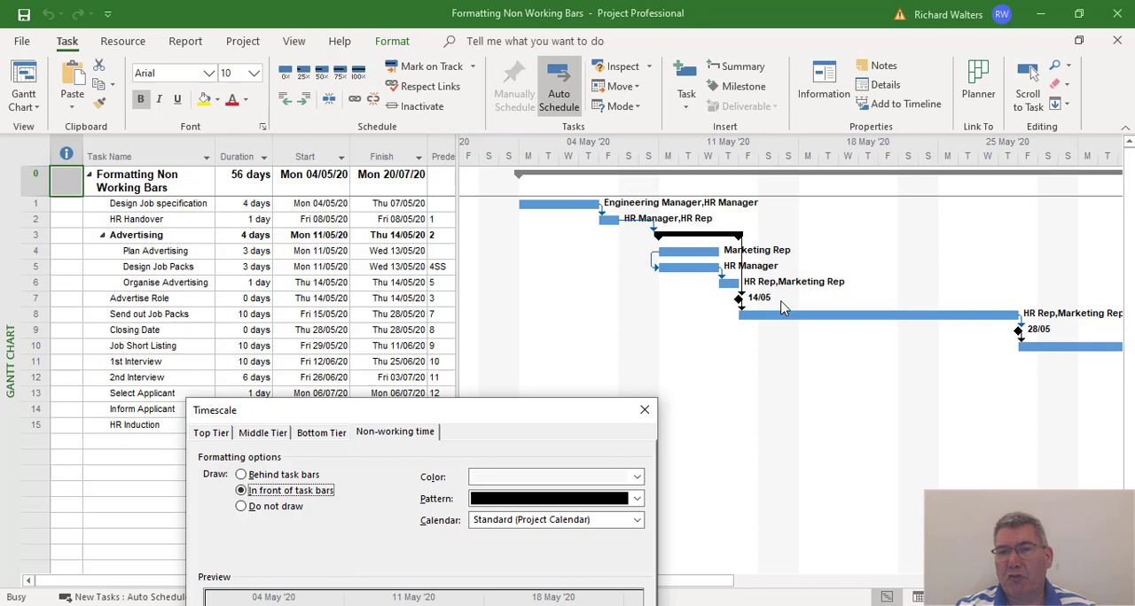
mouse_move(770, 329)
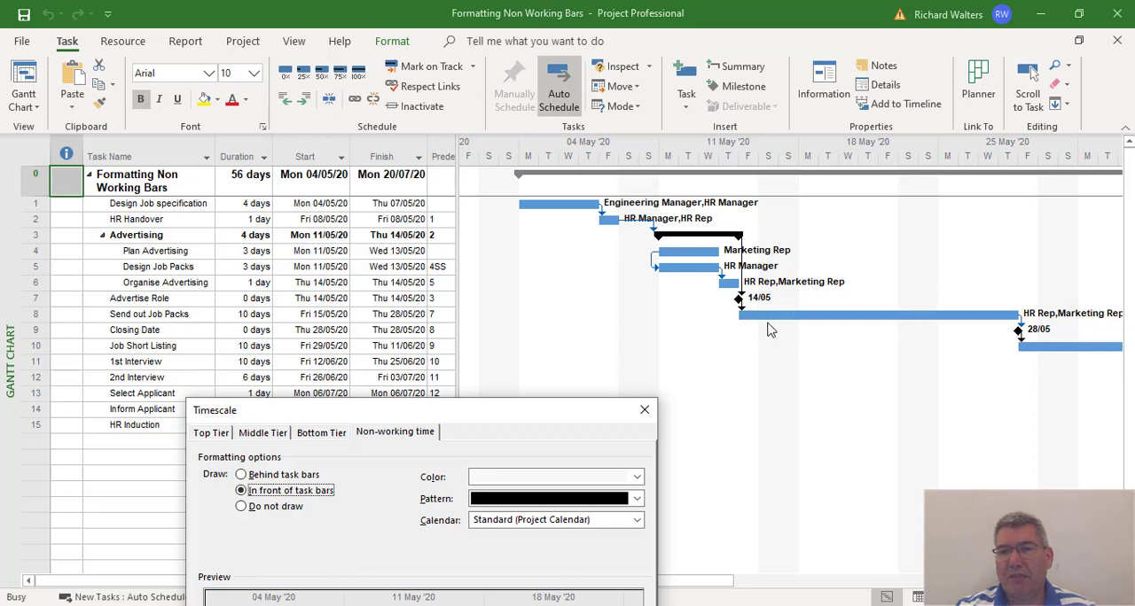
mouse_move(758, 324)
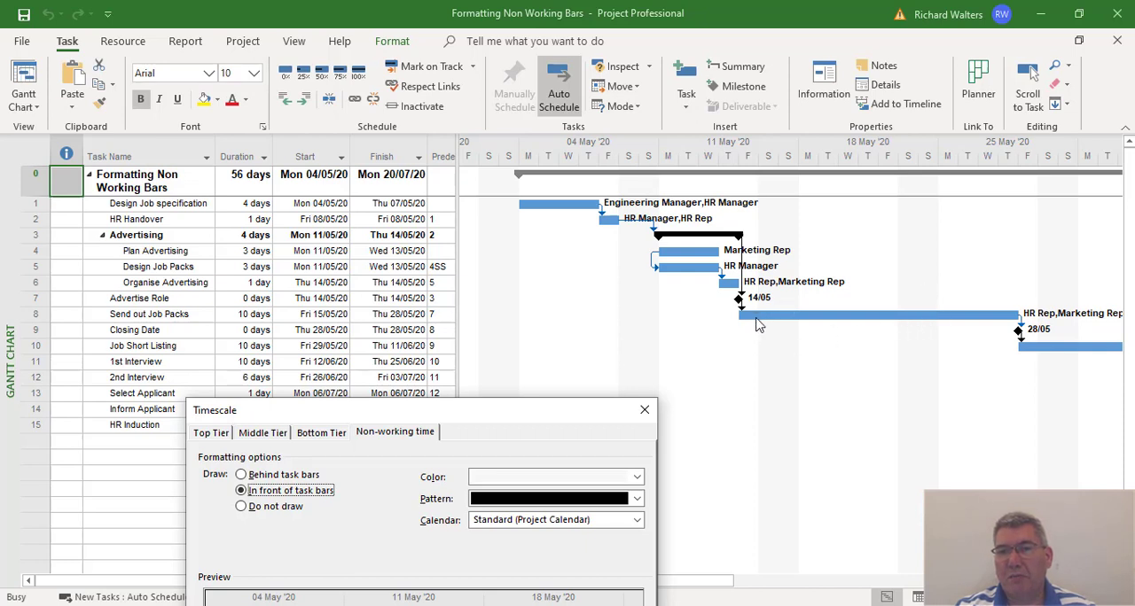
mouse_move(802, 328)
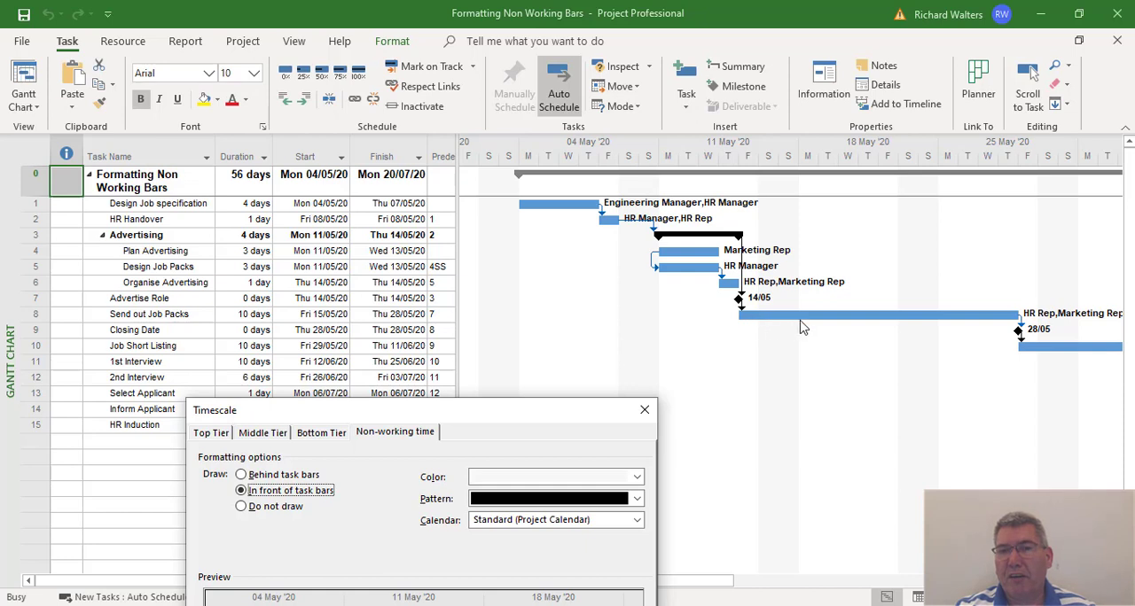
mouse_move(951, 322)
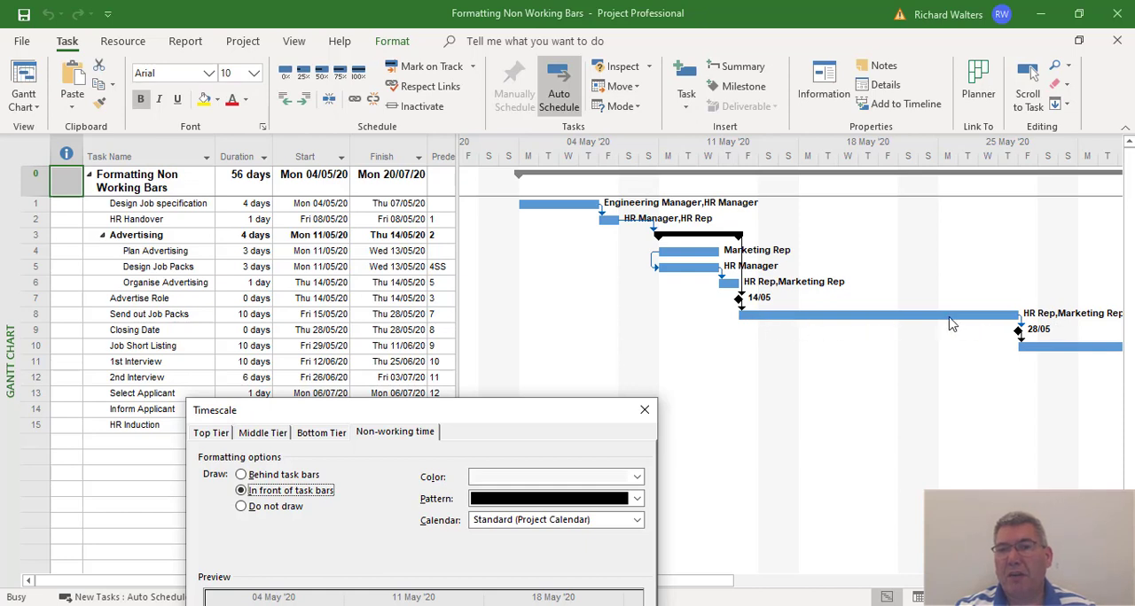
mouse_move(583, 405)
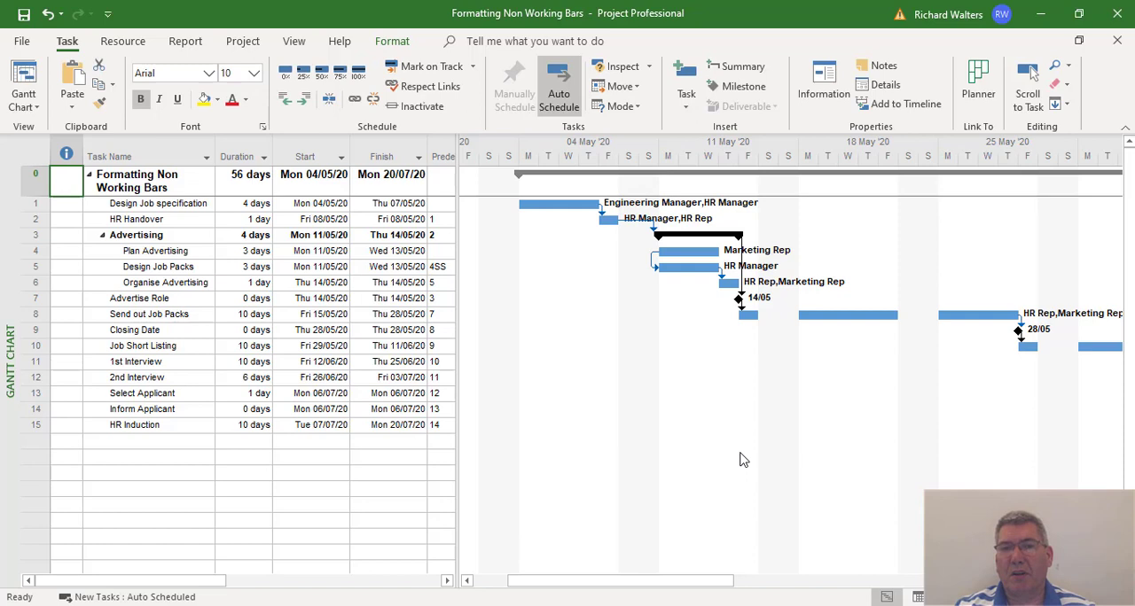
mouse_move(1005, 337)
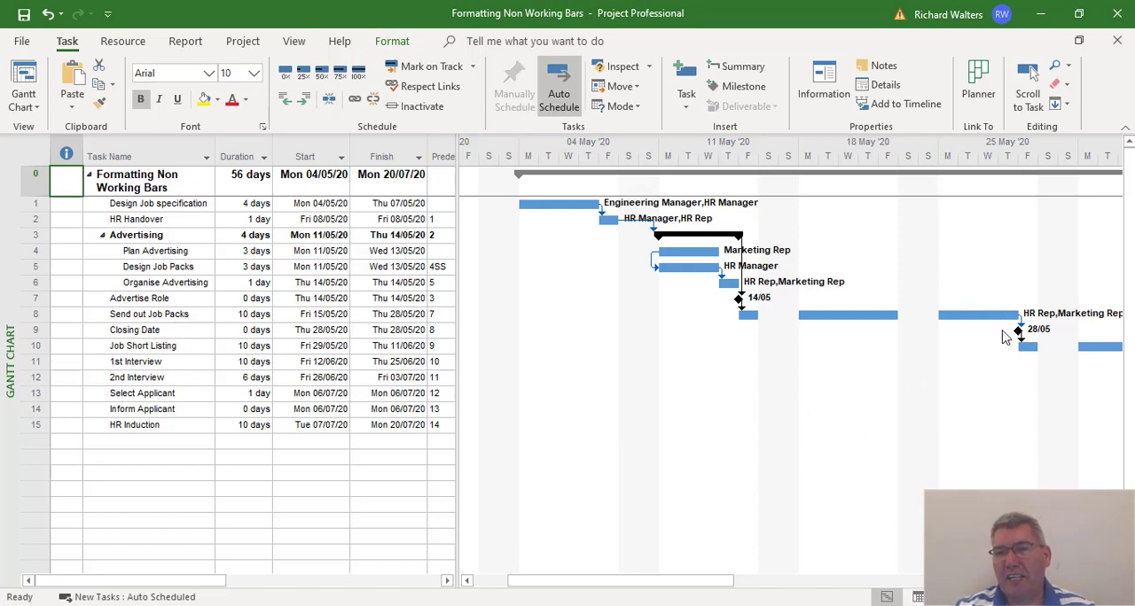
mouse_move(872, 328)
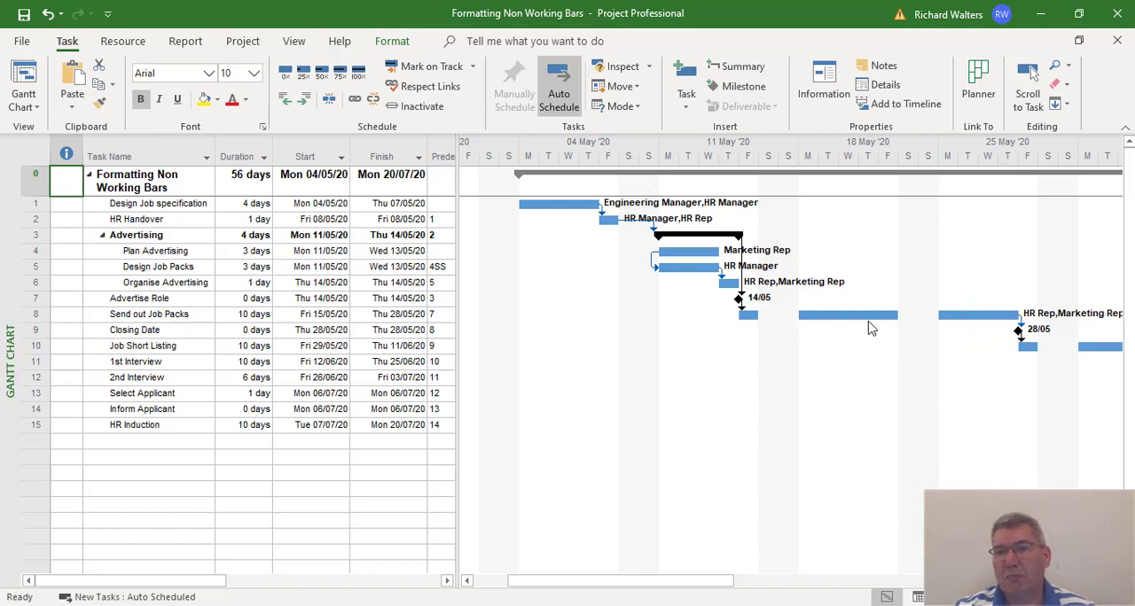
mouse_move(898, 382)
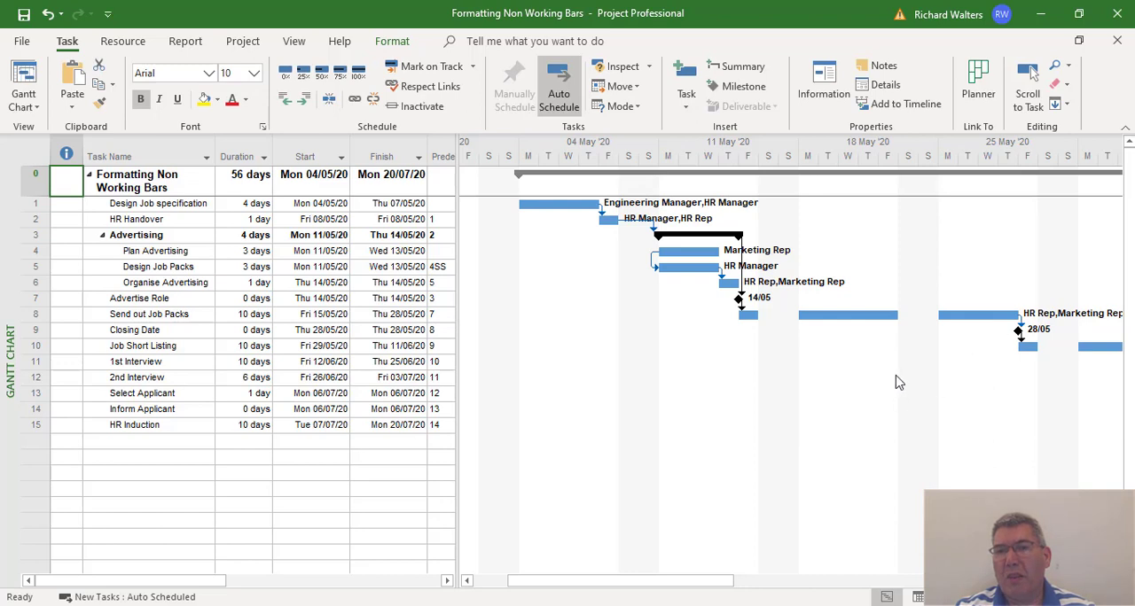
mouse_move(918, 295)
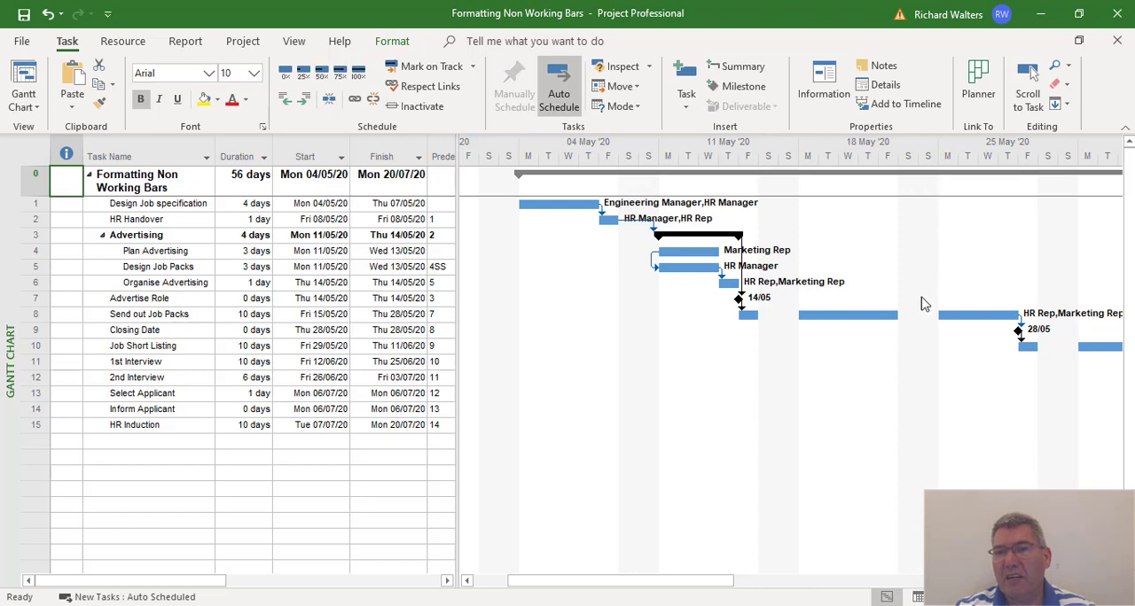
mouse_move(926, 377)
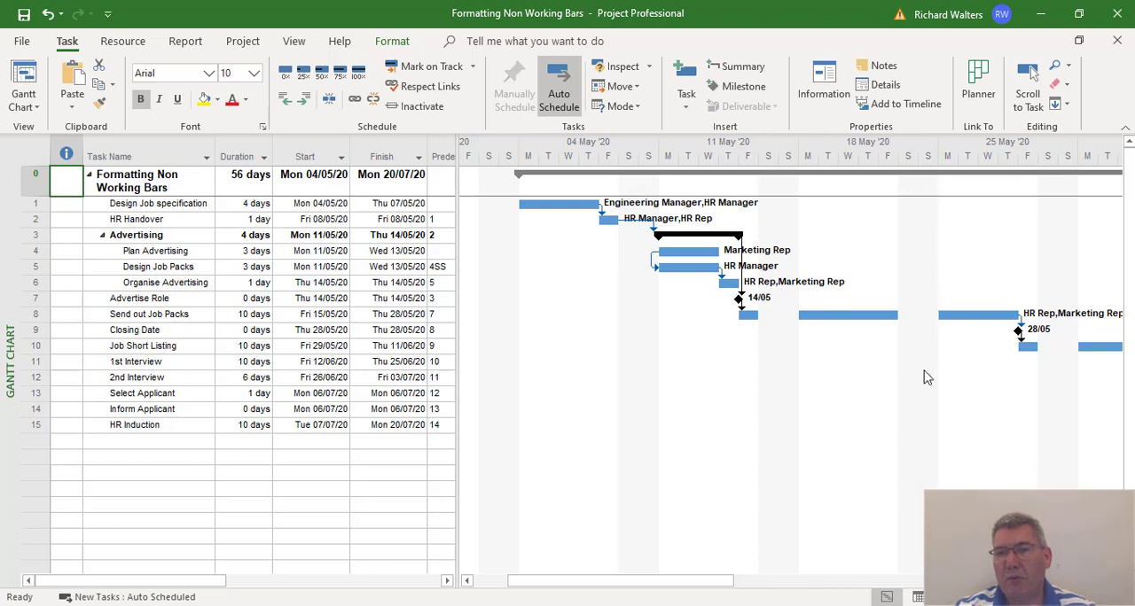
mouse_move(860, 334)
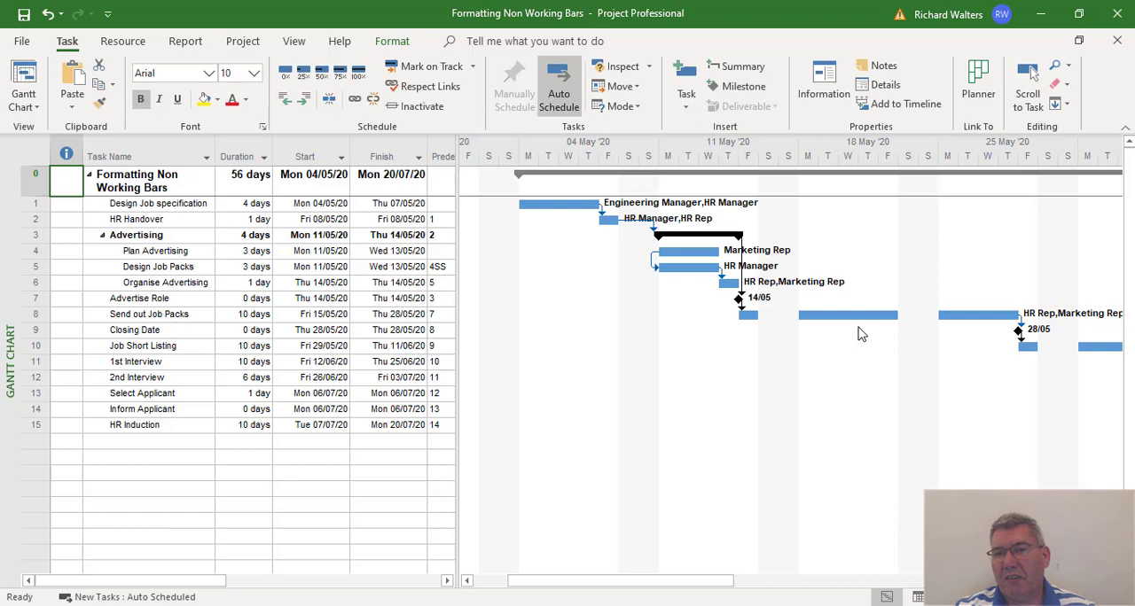
mouse_move(749, 316)
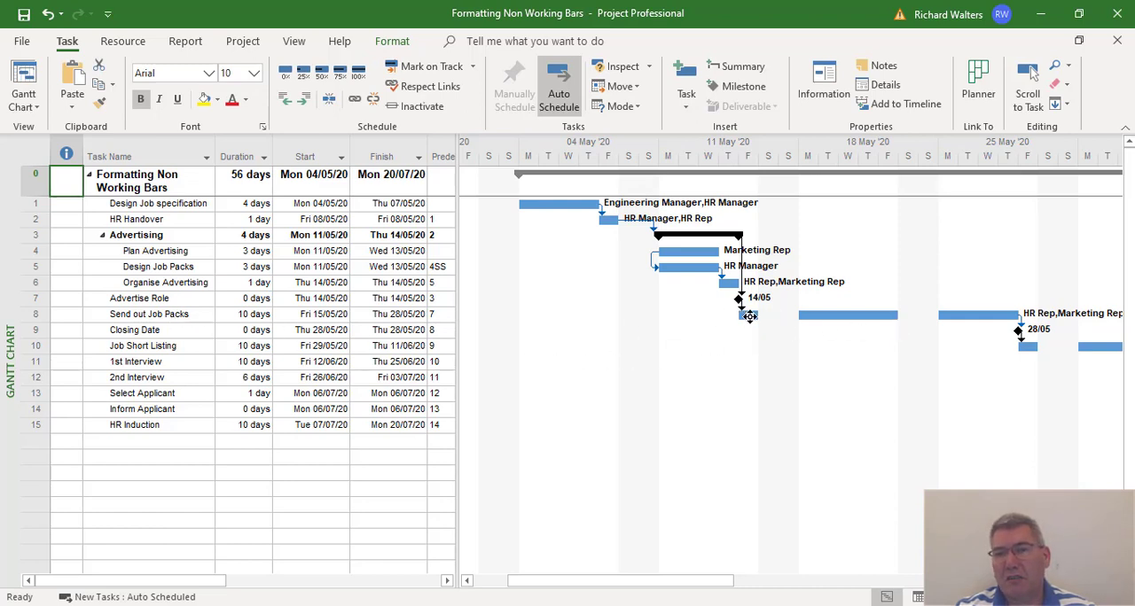
mouse_move(856, 329)
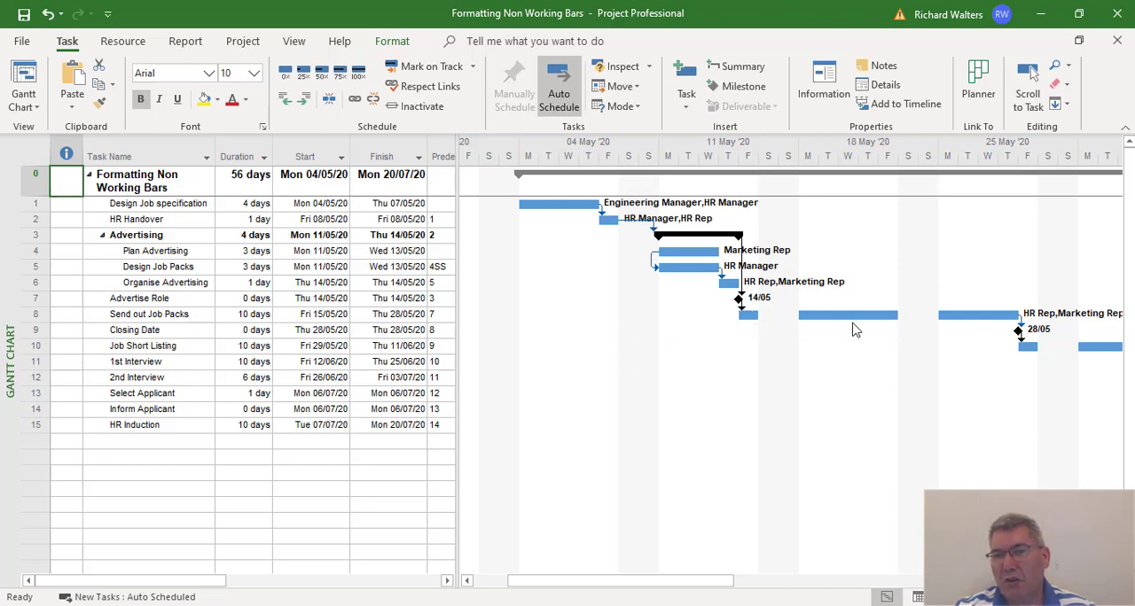
mouse_move(819, 341)
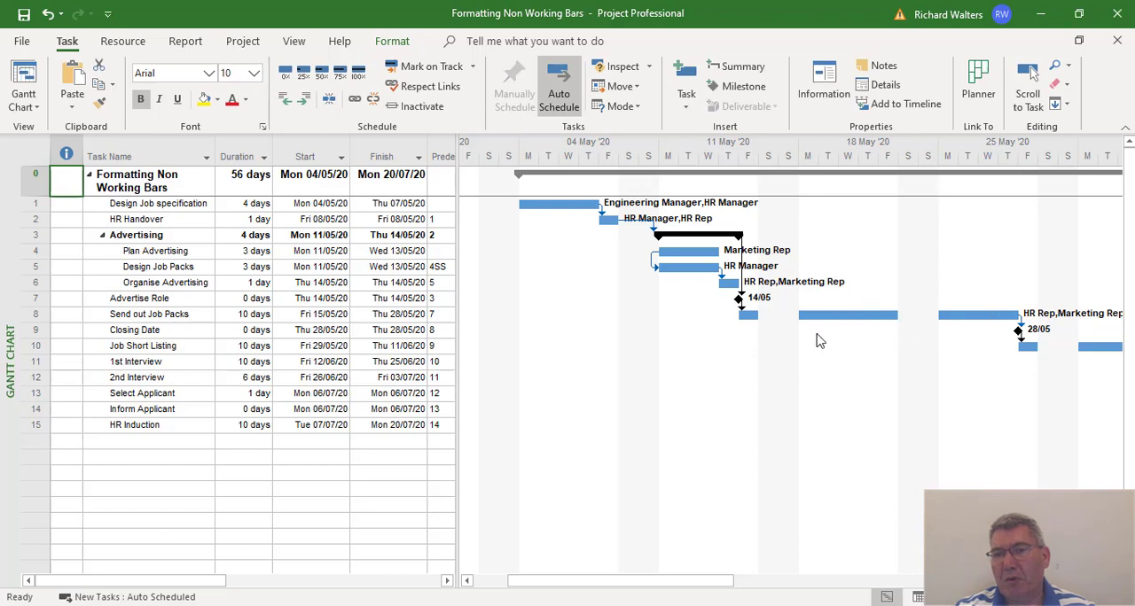
mouse_move(754, 335)
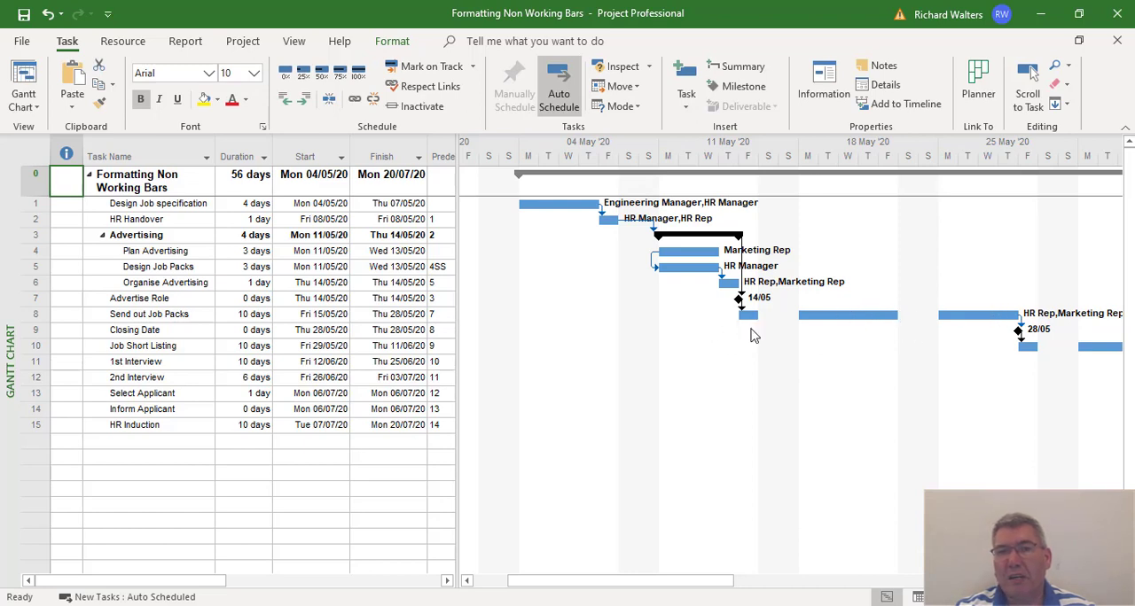
mouse_move(975, 369)
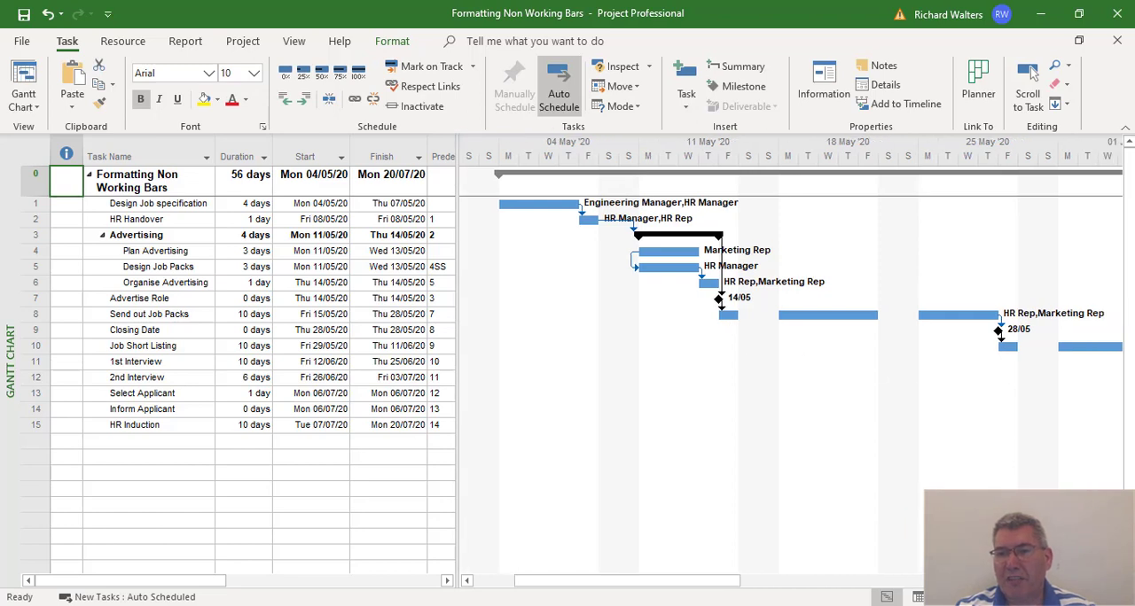
scroll("right", 3)
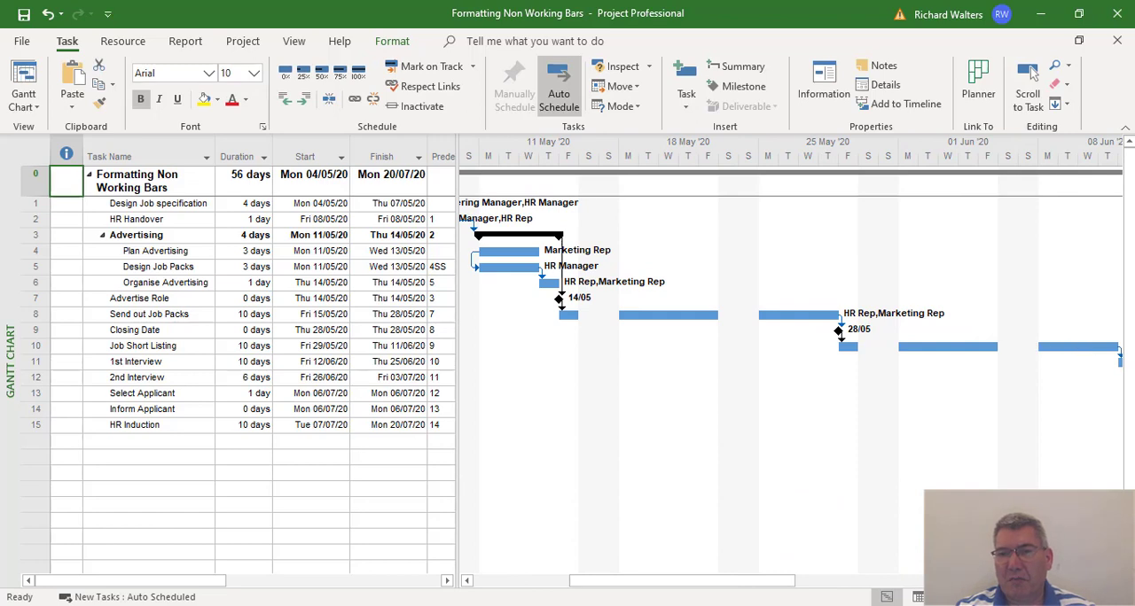
scroll("left", 3)
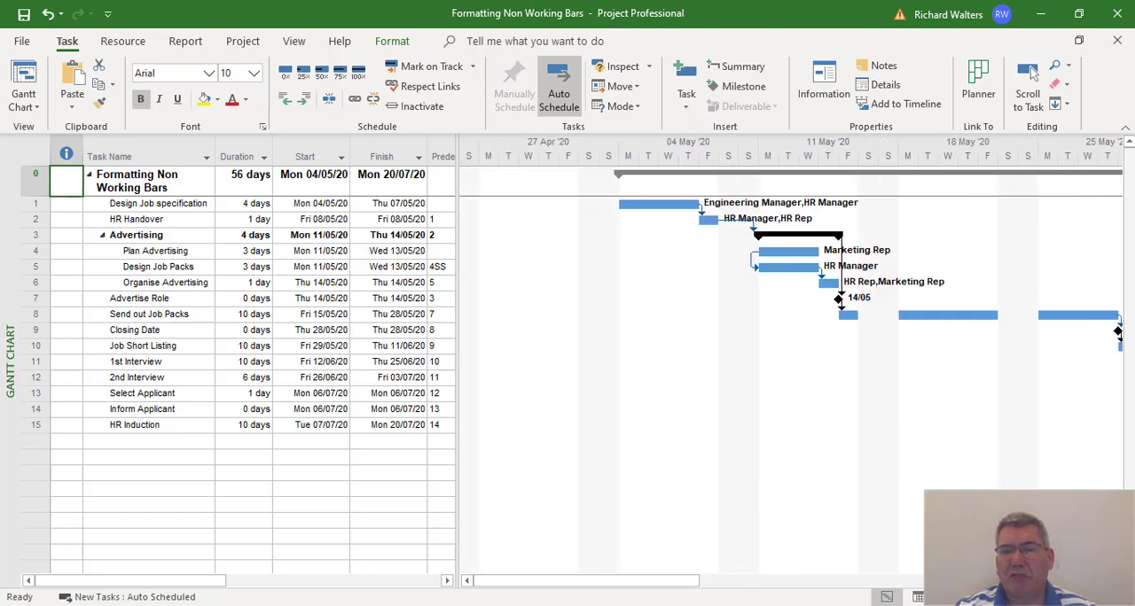
mouse_move(708, 439)
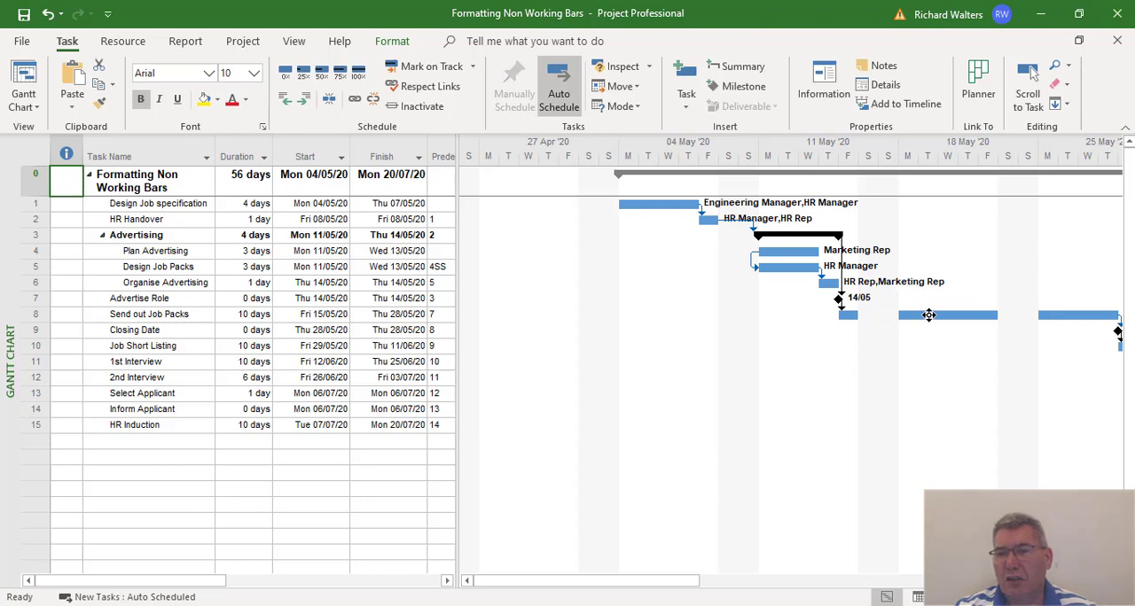
mouse_move(946, 349)
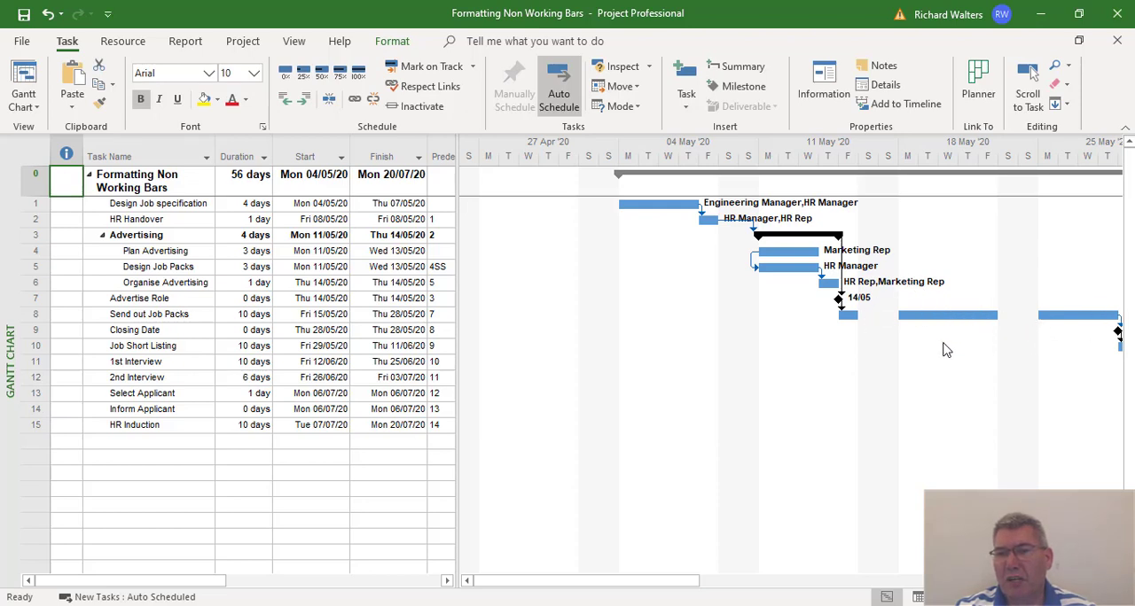
mouse_move(968, 340)
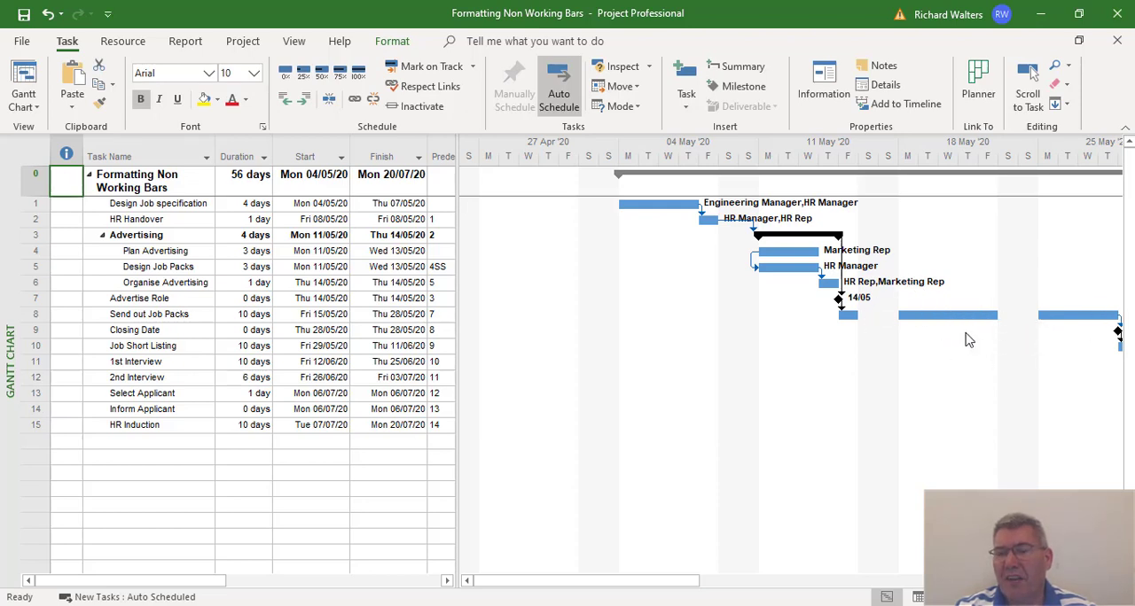
mouse_move(1006, 328)
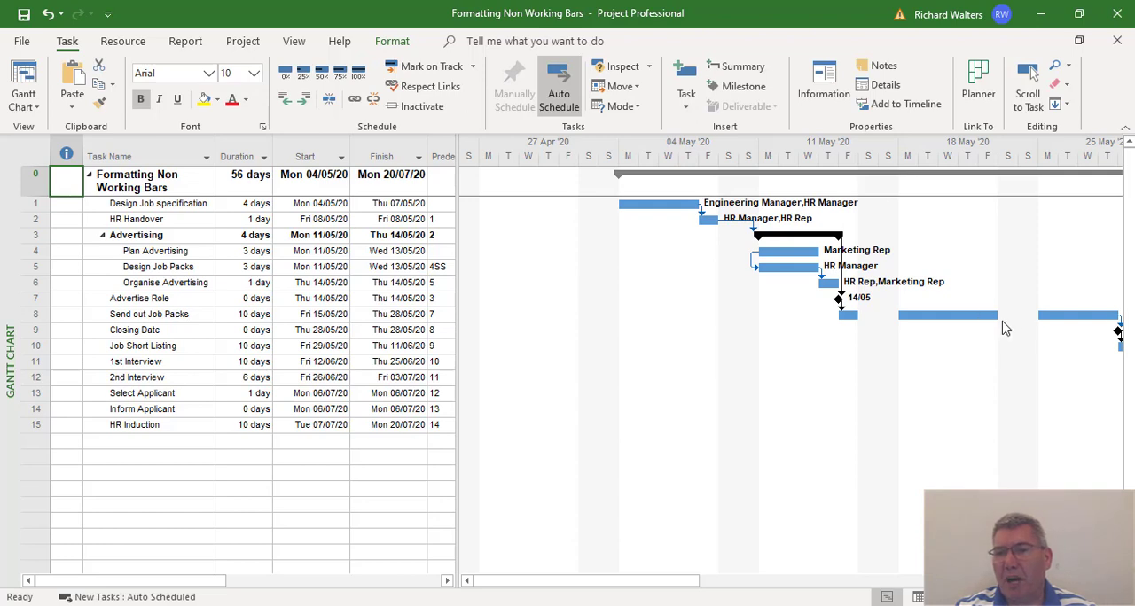
mouse_move(1019, 358)
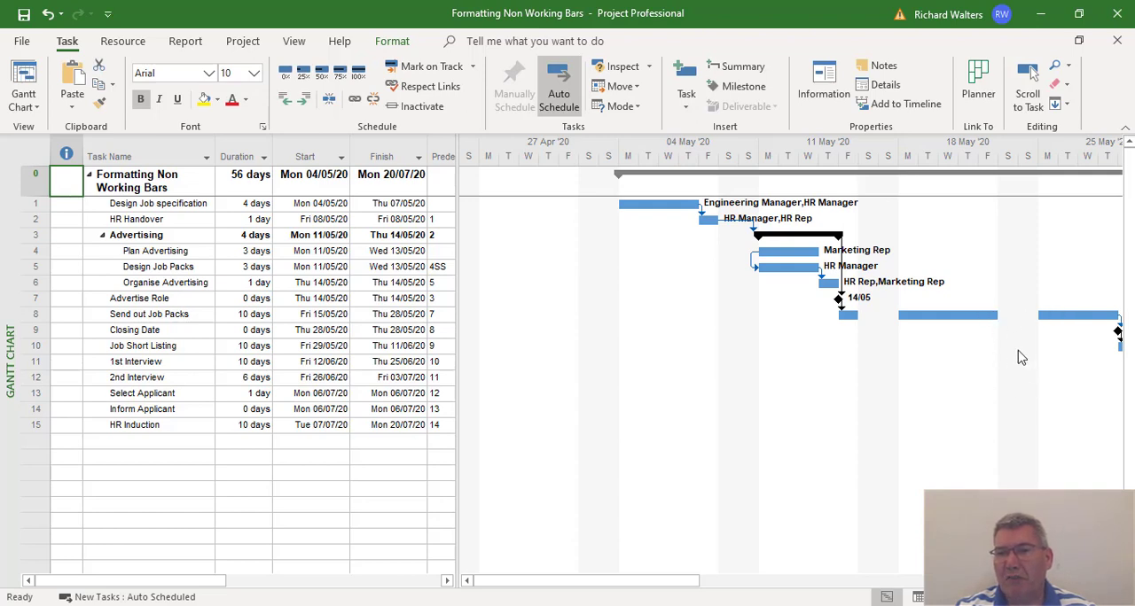
mouse_move(1069, 312)
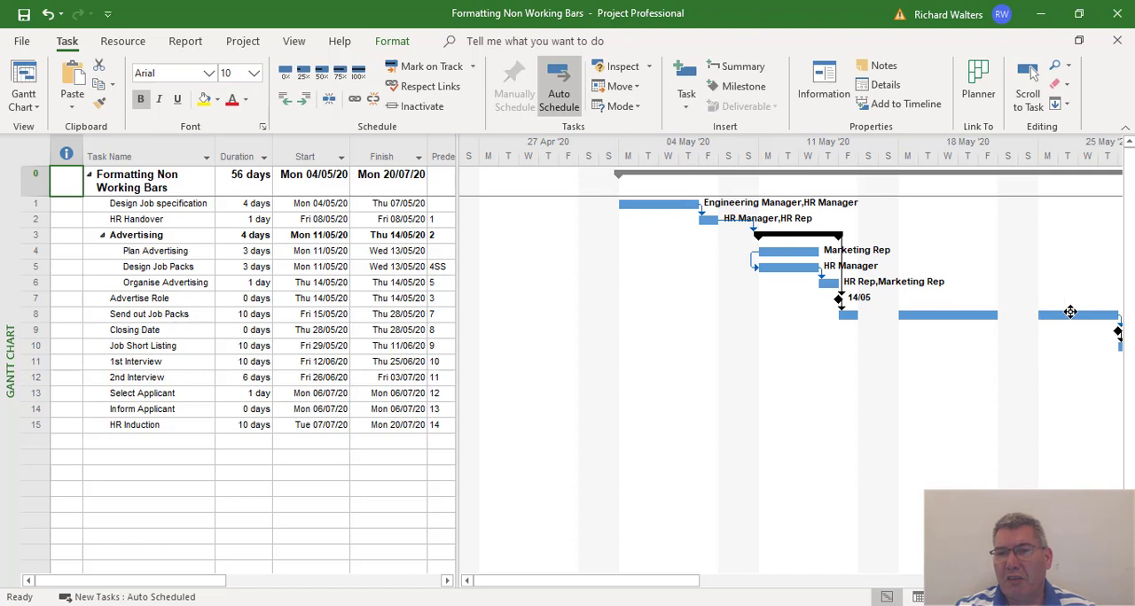
mouse_move(975, 406)
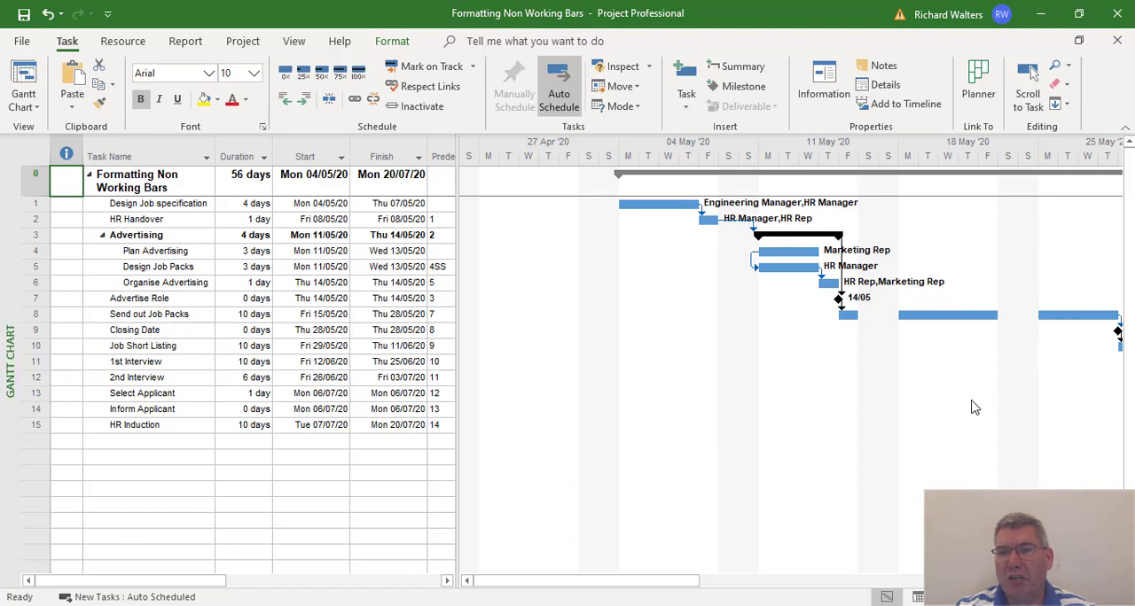